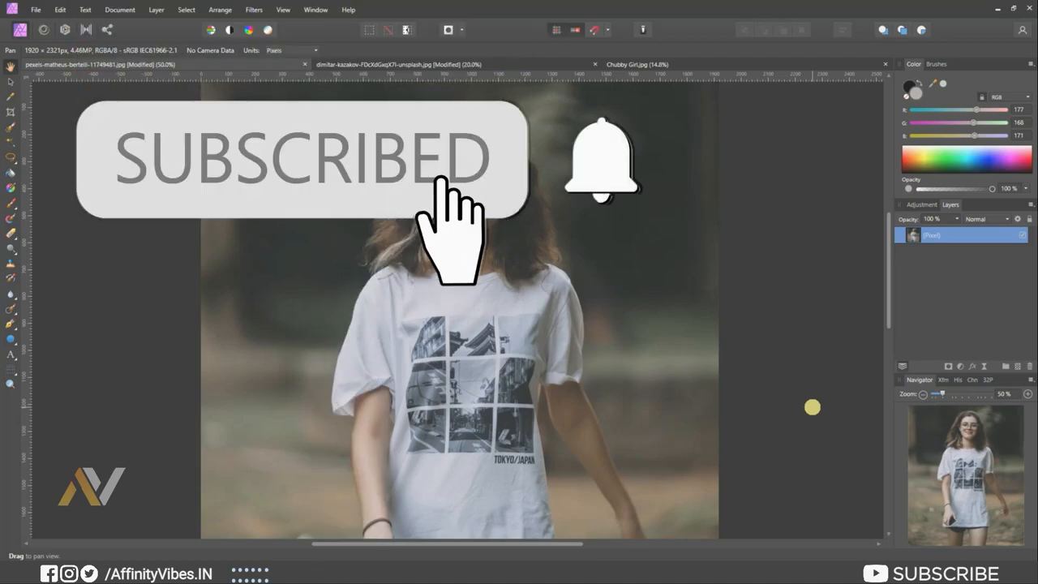
Show the Swatches panel via View > Studio and bring up its palette options menu.
{"action": "left_click", "coordinate": [602, 159]}
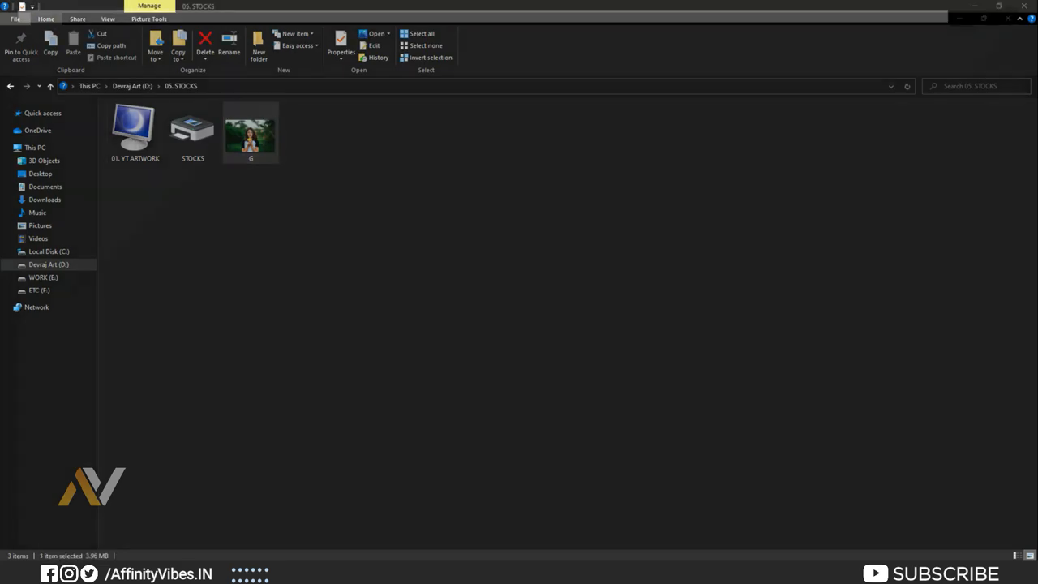
{"action": "double_click", "coordinate": [249, 129]}
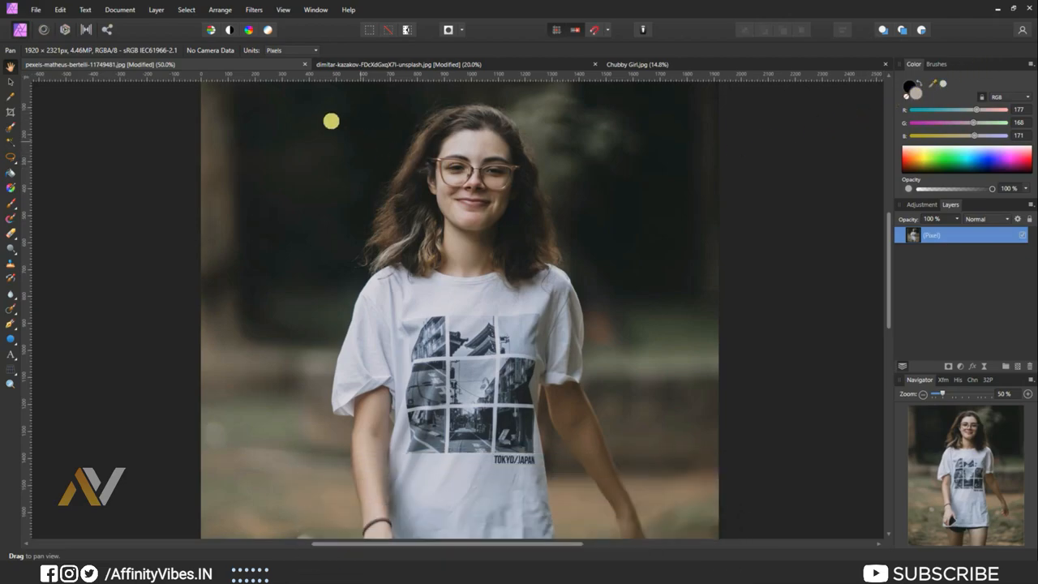
{"action": "left_click", "coordinate": [283, 9]}
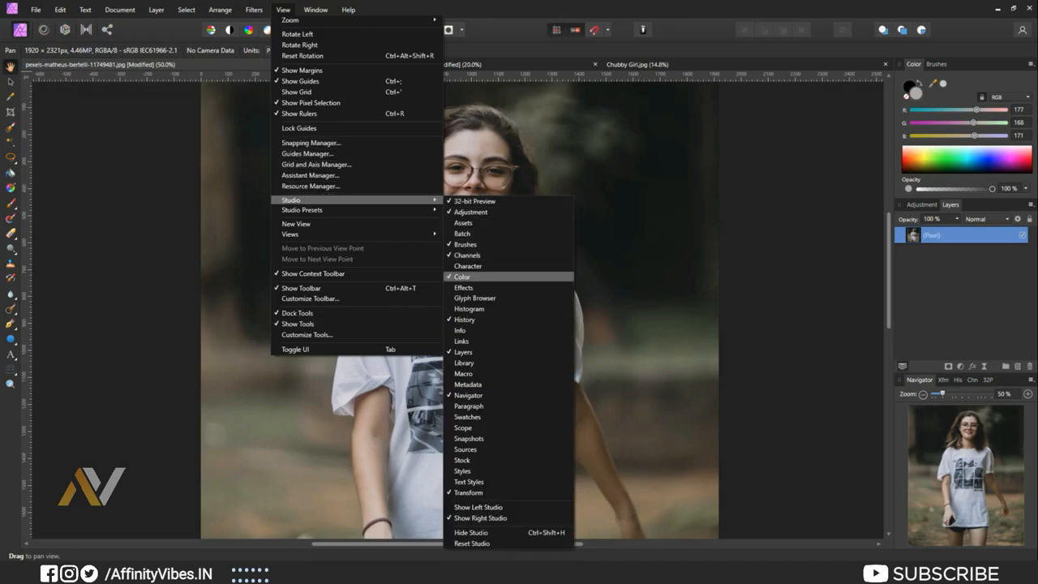
{"action": "mouse_move", "coordinate": [467, 415]}
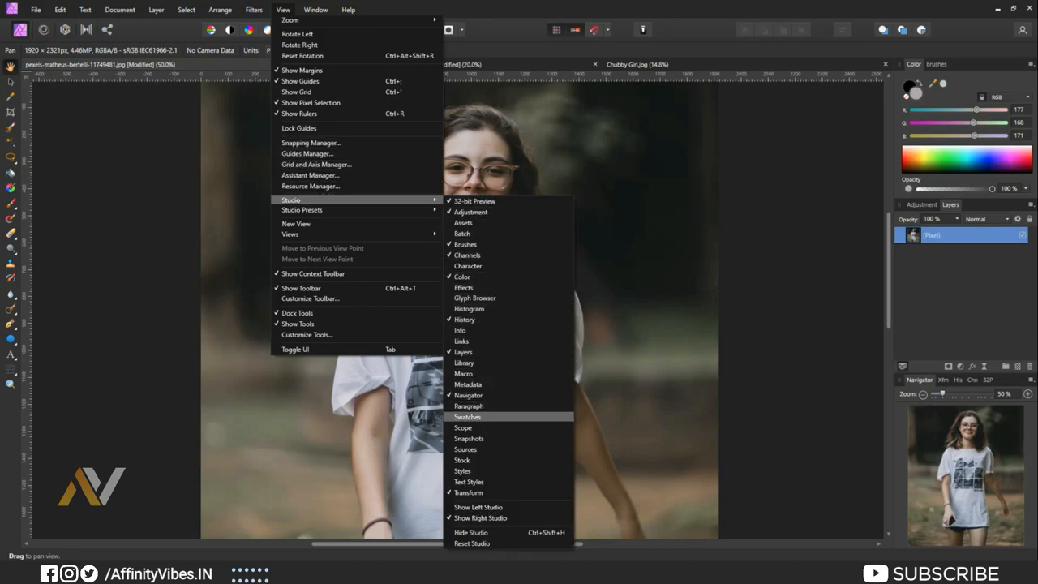
{"action": "left_click", "coordinate": [467, 415]}
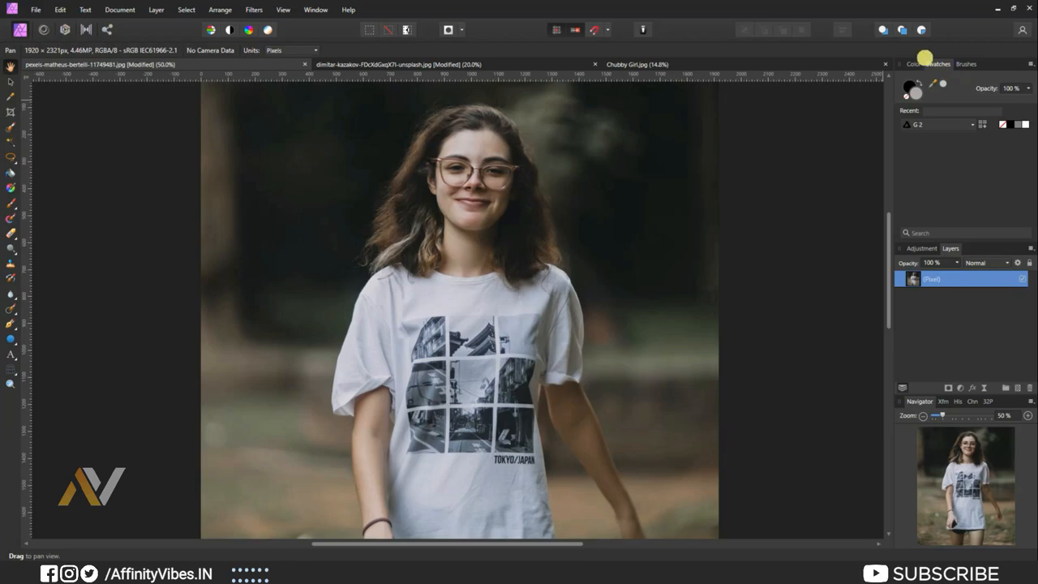
{"action": "left_click", "coordinate": [964, 64]}
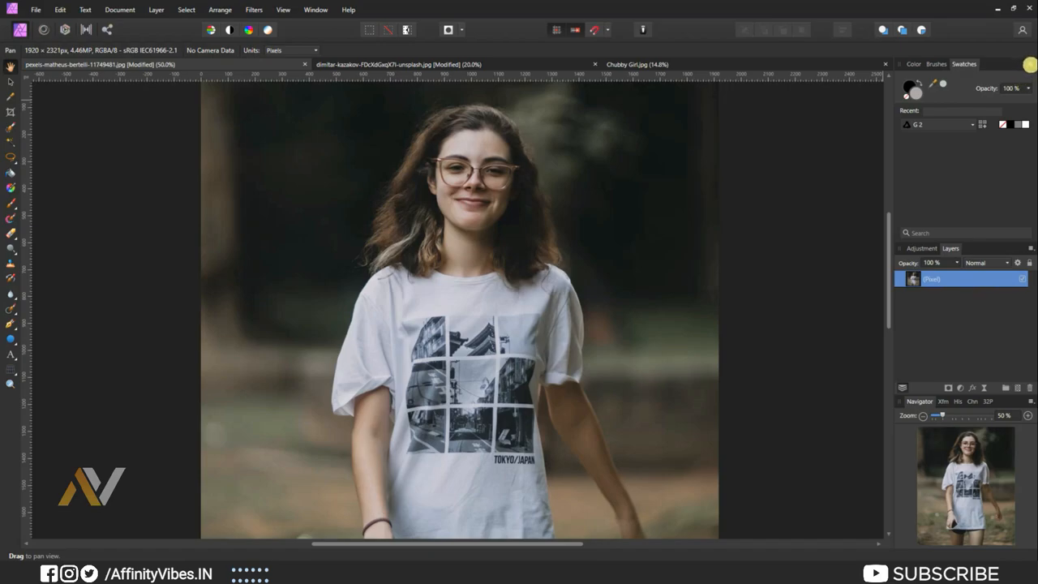
{"action": "left_click", "coordinate": [1029, 65]}
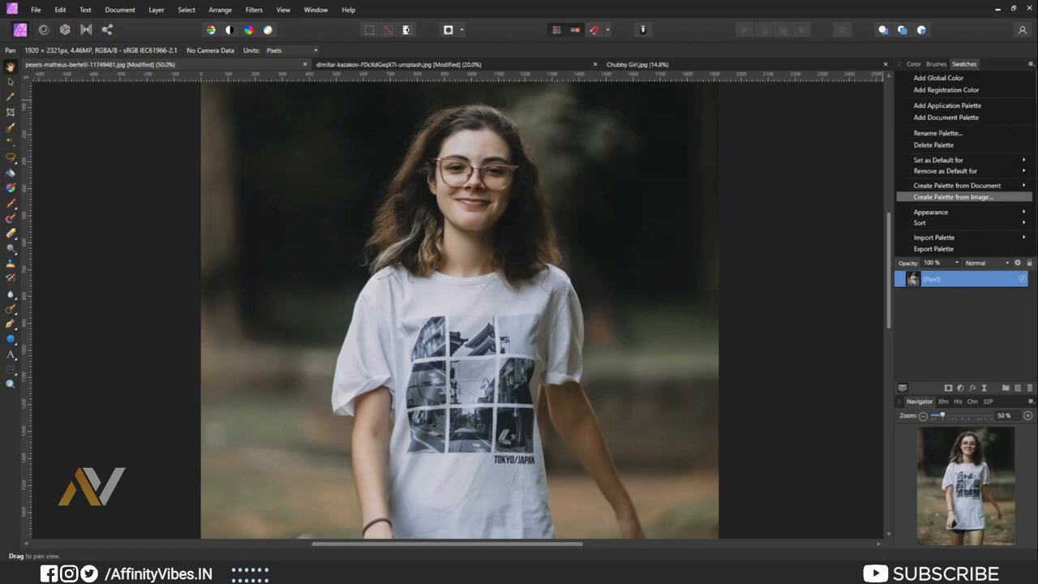
Create a three-colour palette (tan, dark green, pale grey) from the reference photo G.
{"action": "left_click", "coordinate": [954, 196]}
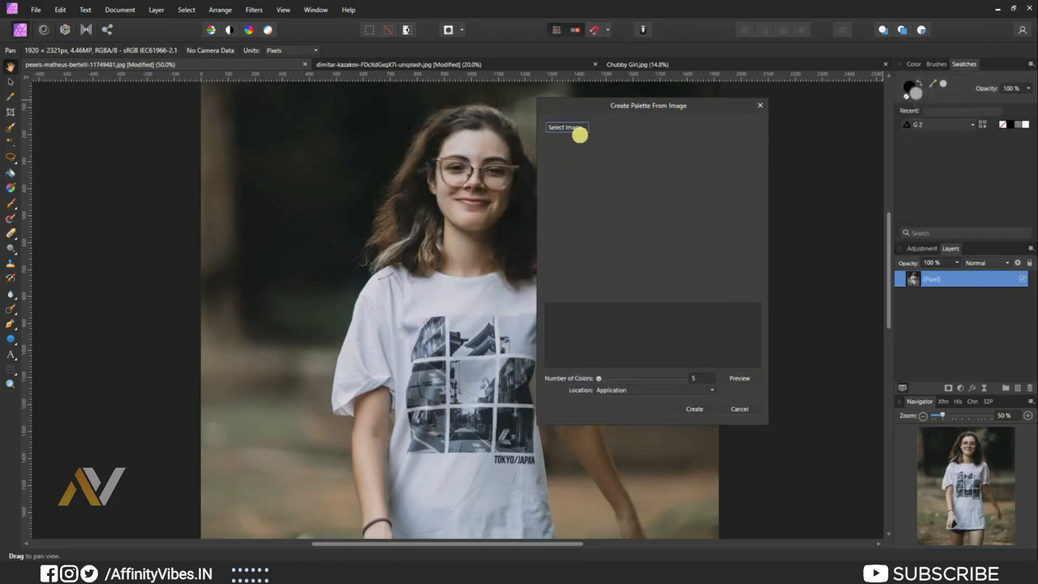
{"action": "left_click", "coordinate": [564, 127]}
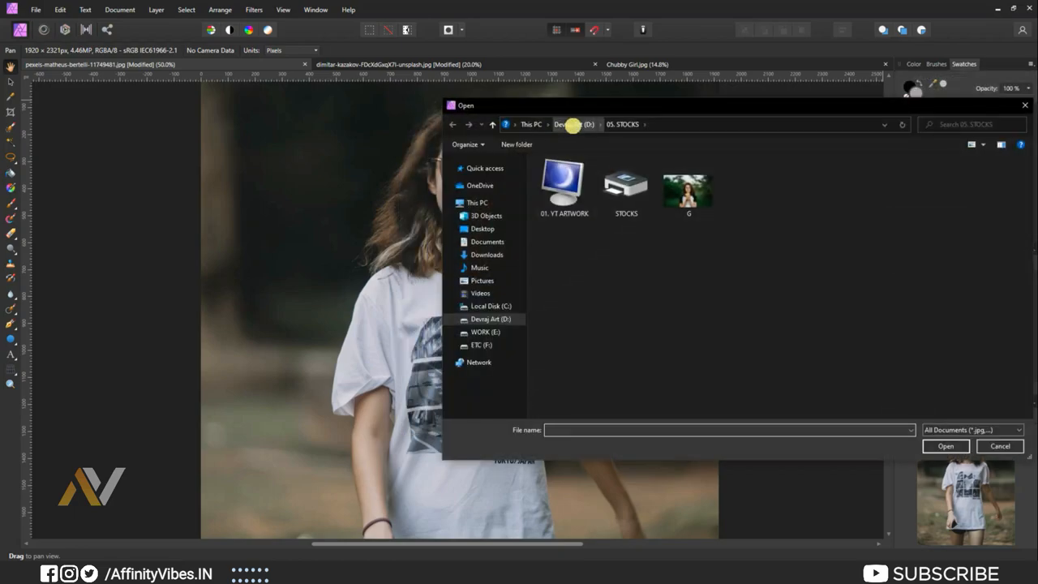
{"action": "left_click", "coordinate": [687, 187]}
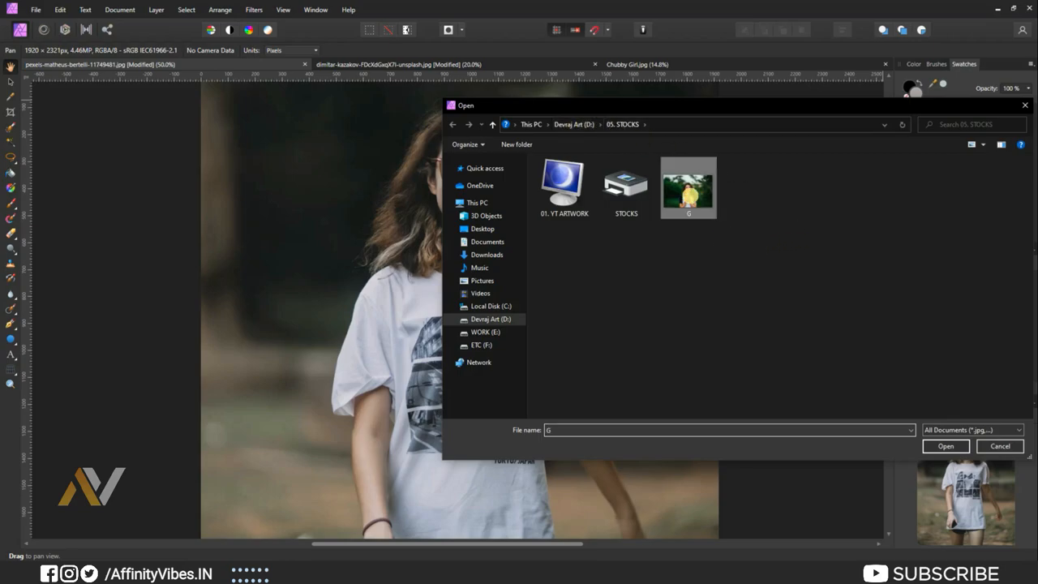
{"action": "left_click", "coordinate": [944, 446]}
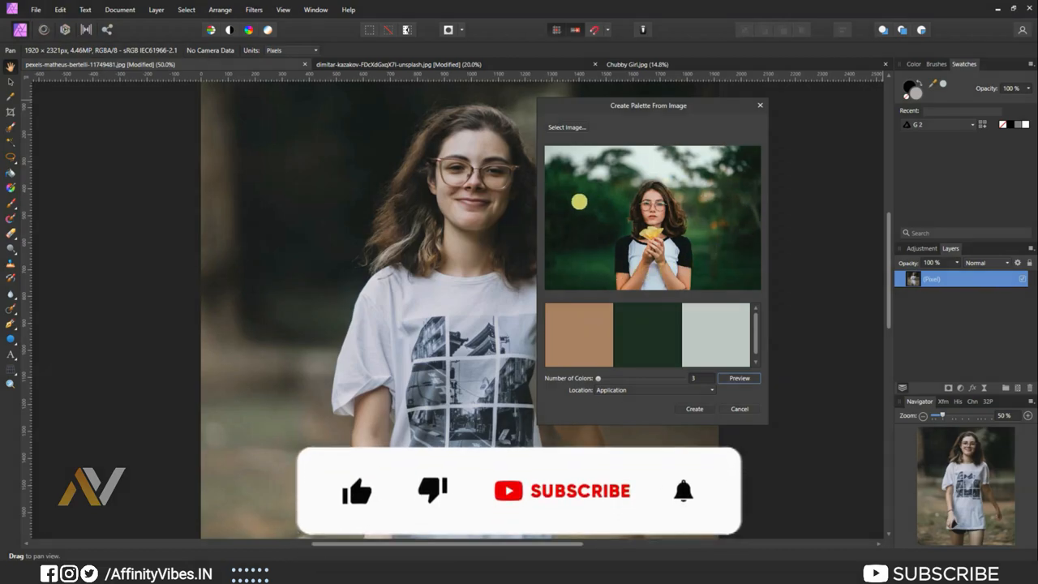
{"action": "left_click", "coordinate": [694, 408]}
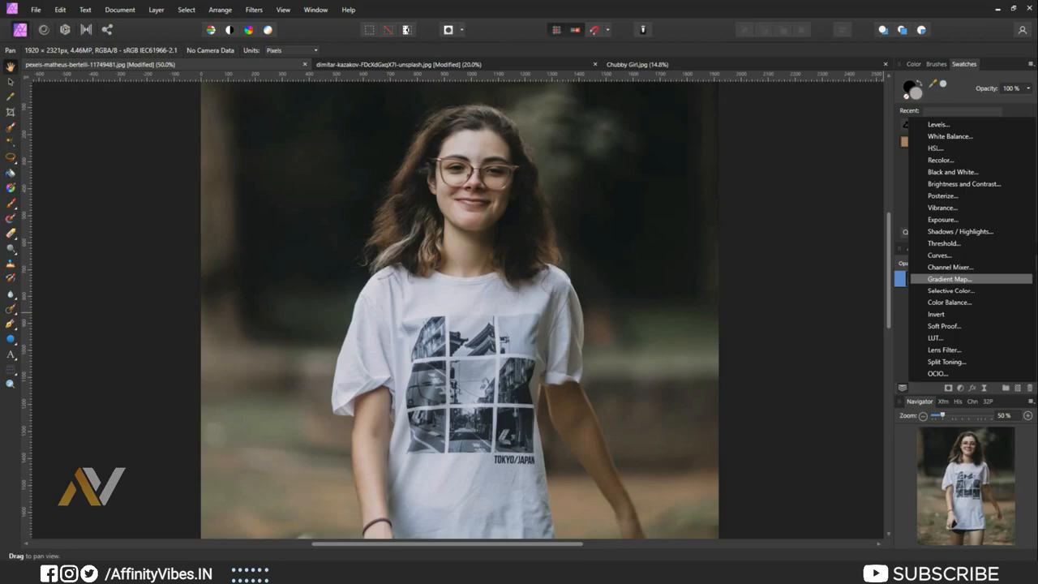
Add a Gradient Map adjustment above the portrait and move its dialog off the face.
{"action": "left_click", "coordinate": [949, 279]}
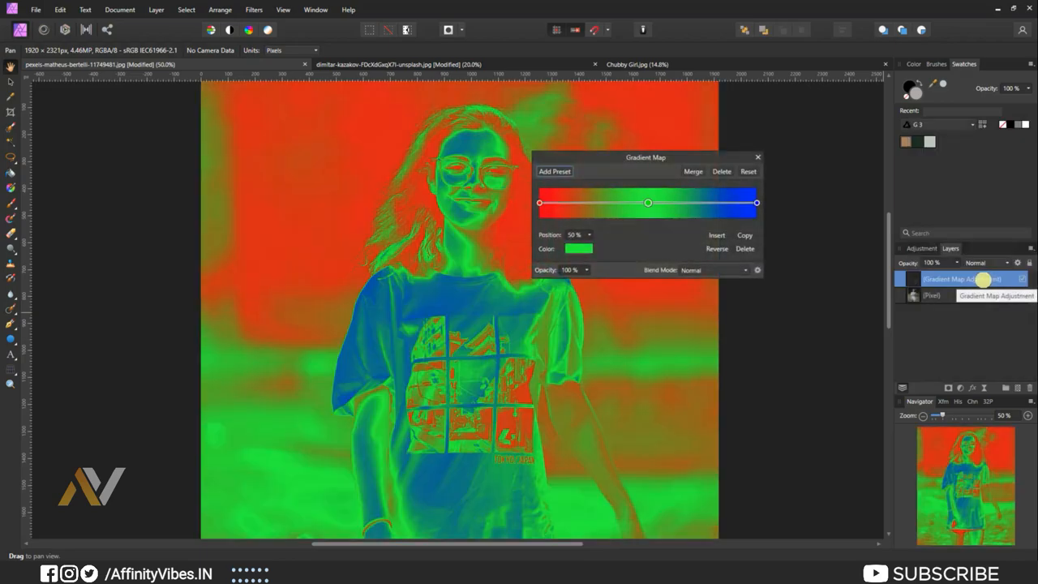
{"action": "left_click_drag", "start_coordinate": [645, 157], "coordinate": [701, 125]}
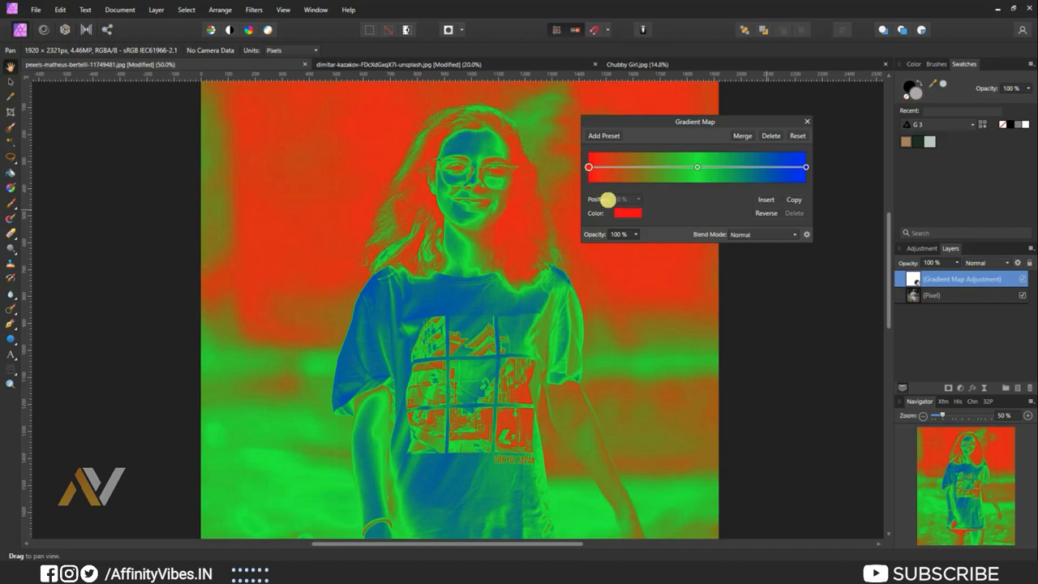
Recolour the gradient stops with the palette swatches, dark green through tan to pale grey.
{"action": "left_click", "coordinate": [626, 212]}
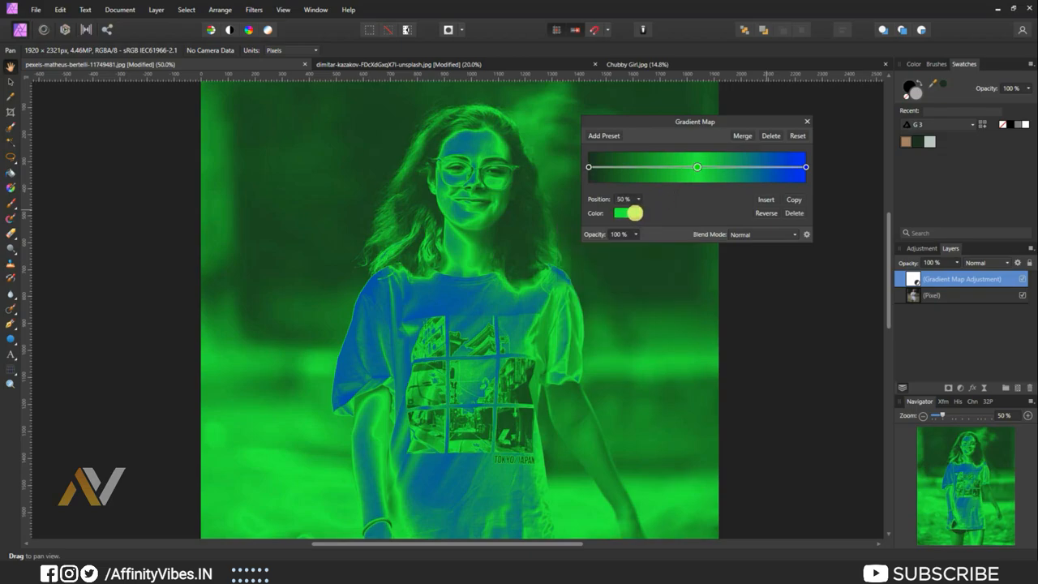
{"action": "left_click", "coordinate": [630, 214]}
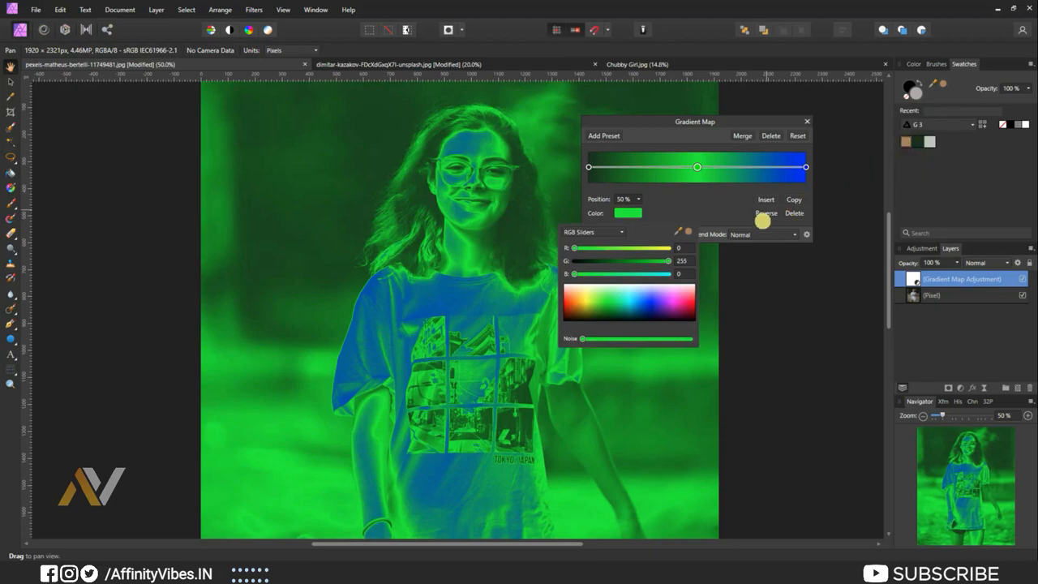
{"action": "mouse_move", "coordinate": [688, 230]}
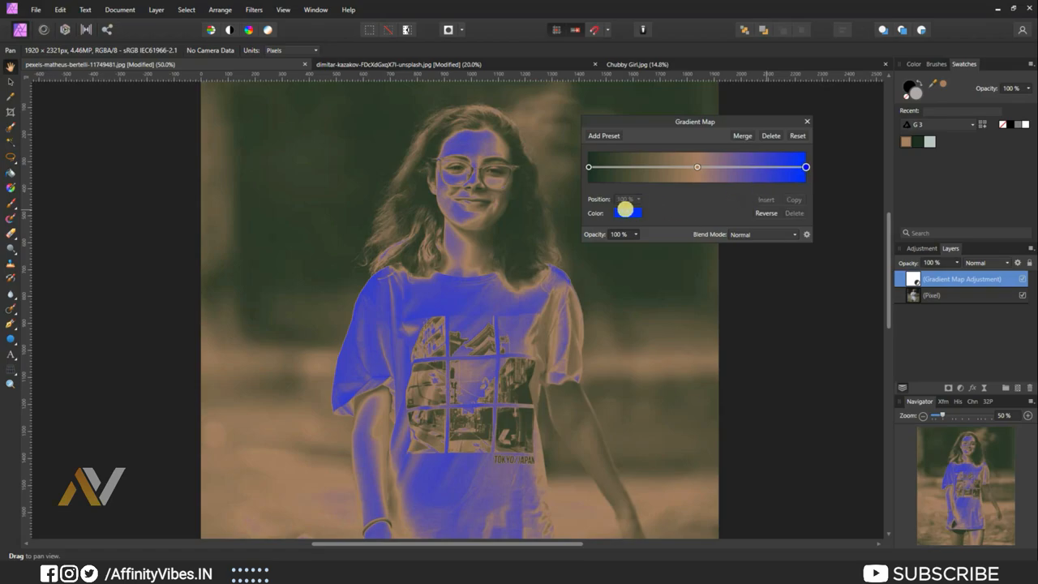
{"action": "left_click", "coordinate": [626, 213]}
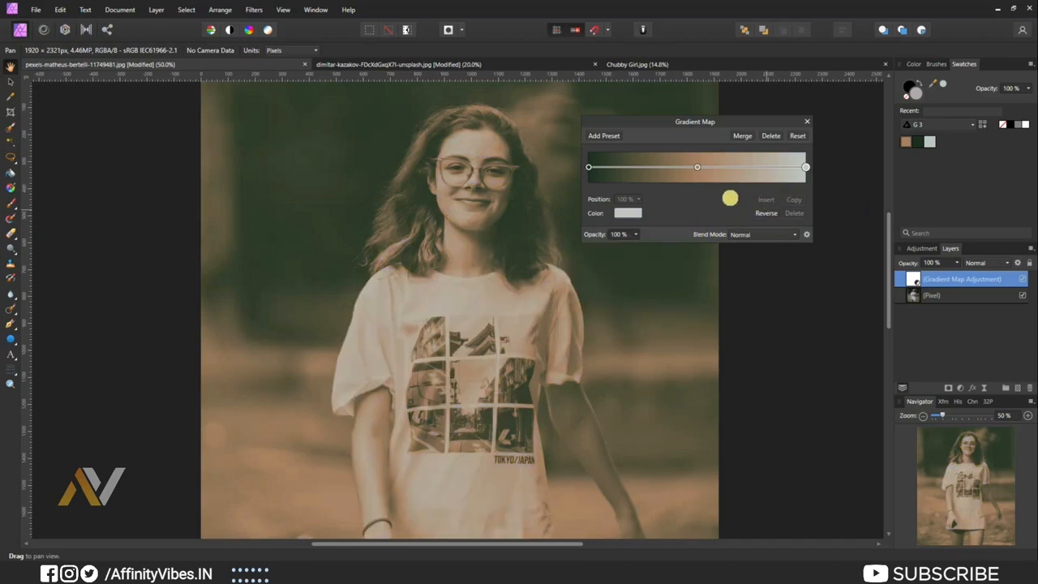
{"action": "left_click", "coordinate": [806, 120]}
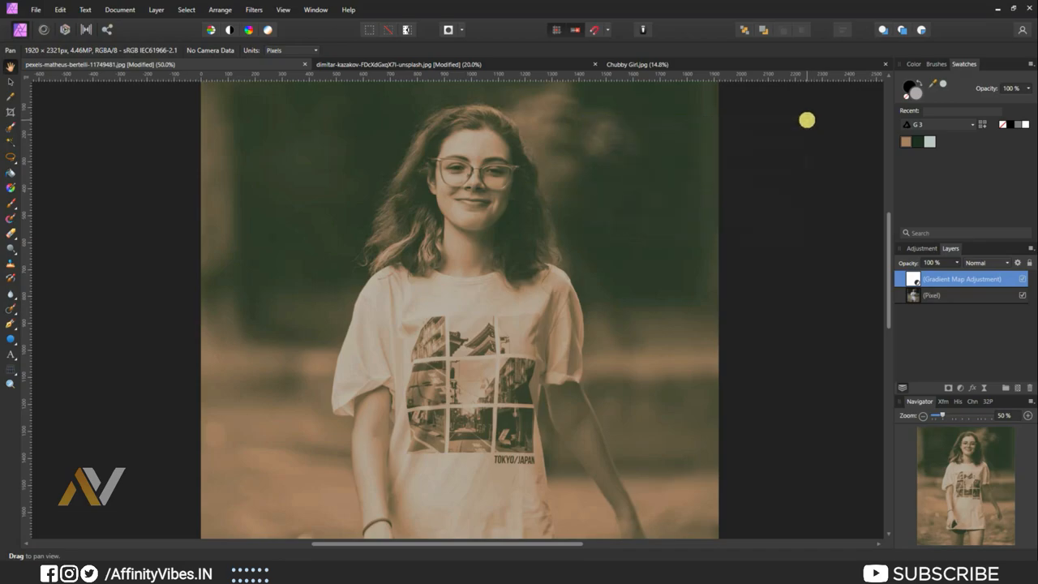
{"action": "mouse_move", "coordinate": [730, 210]}
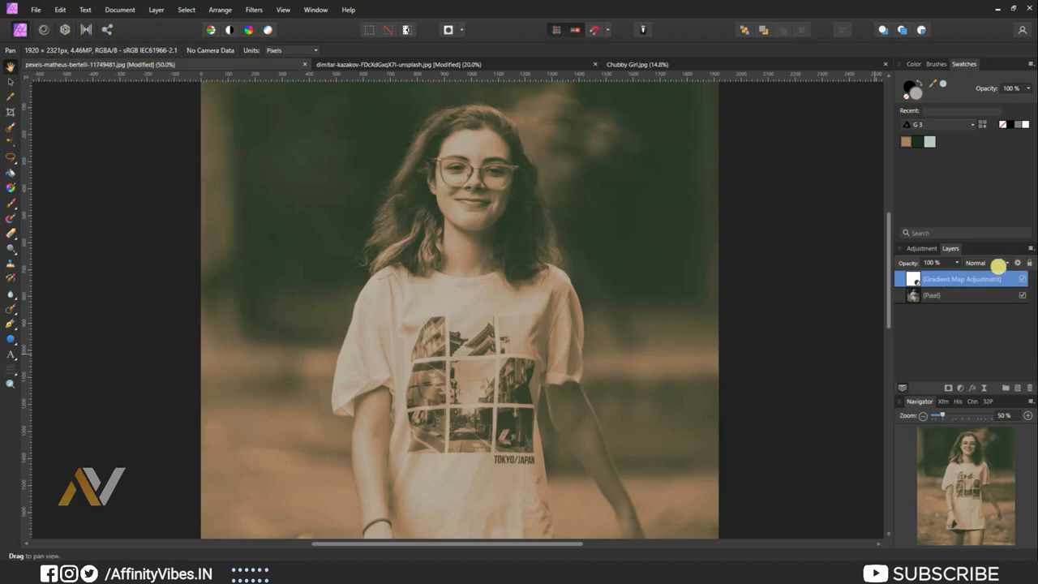
Blend the gradient map in Soft Light and lower its opacity slightly.
{"action": "left_click", "coordinate": [986, 263]}
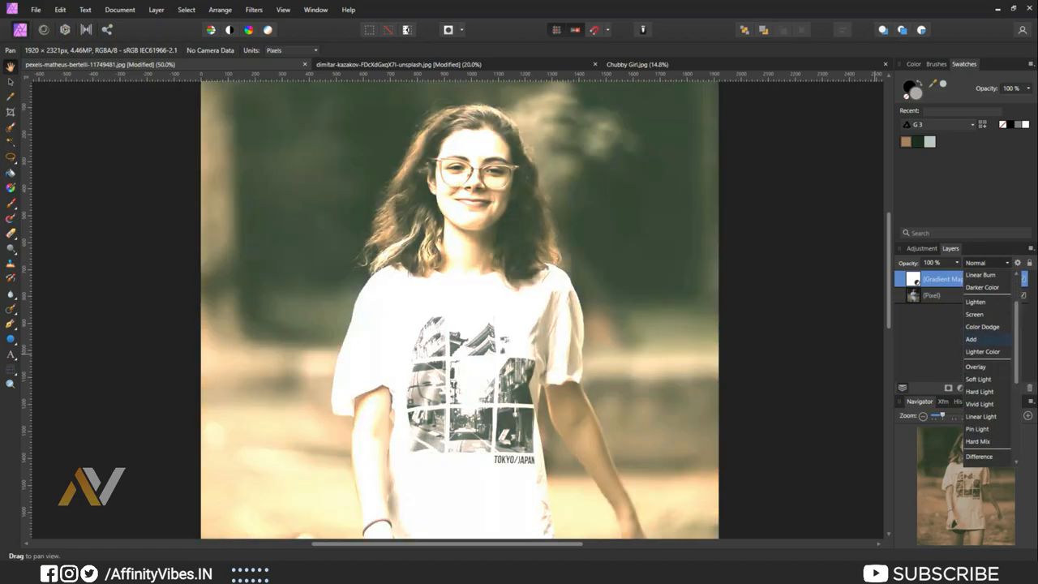
{"action": "left_click", "coordinate": [978, 380]}
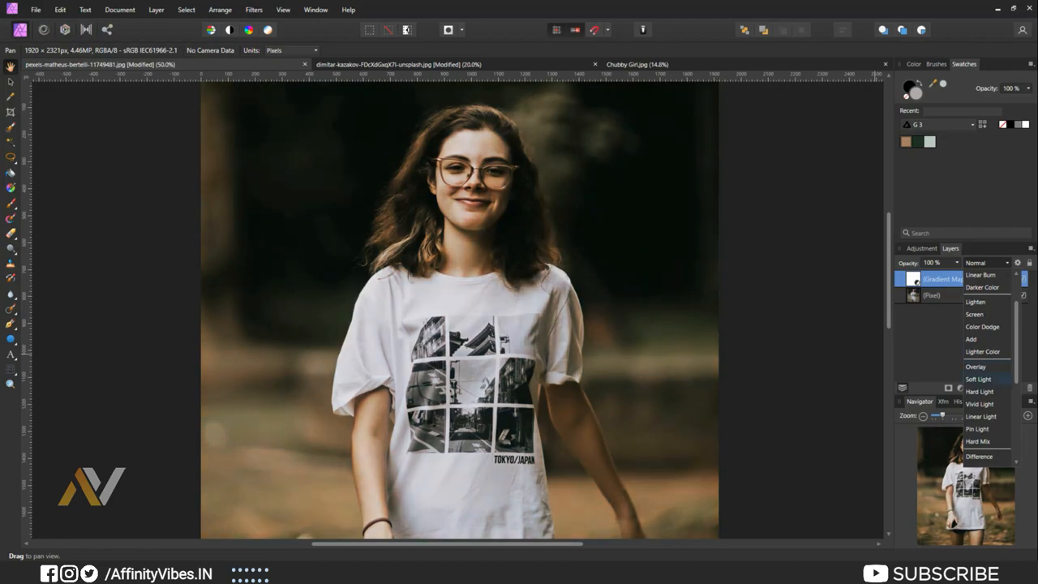
{"action": "left_click", "coordinate": [976, 367]}
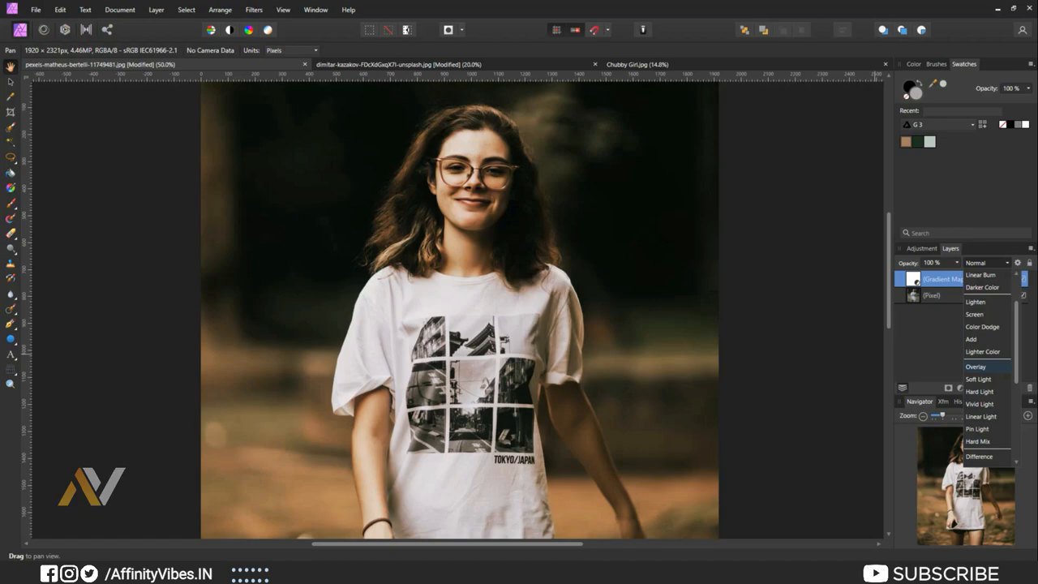
{"action": "left_click", "coordinate": [978, 380]}
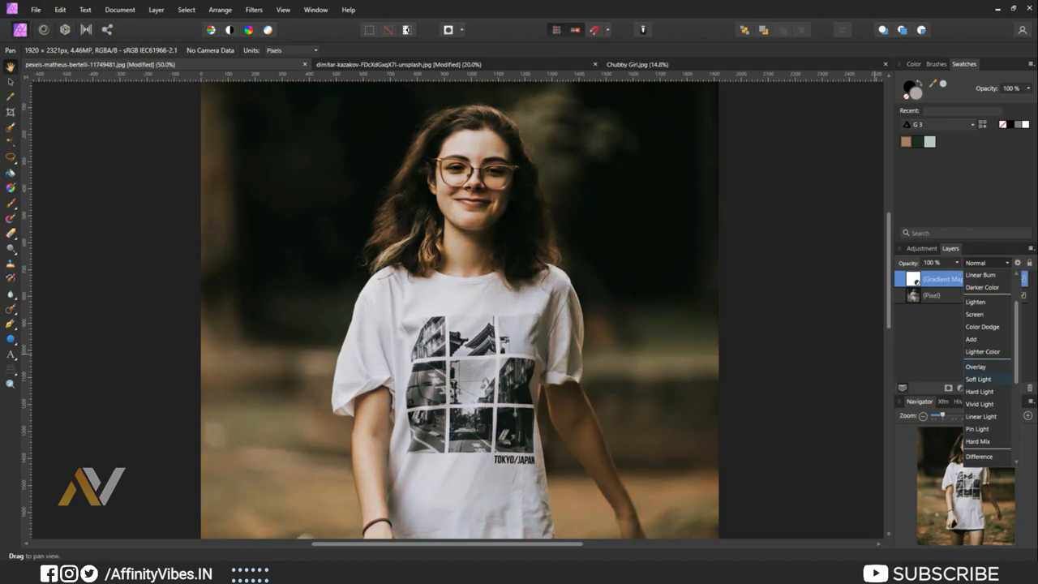
{"action": "left_click", "coordinate": [978, 380]}
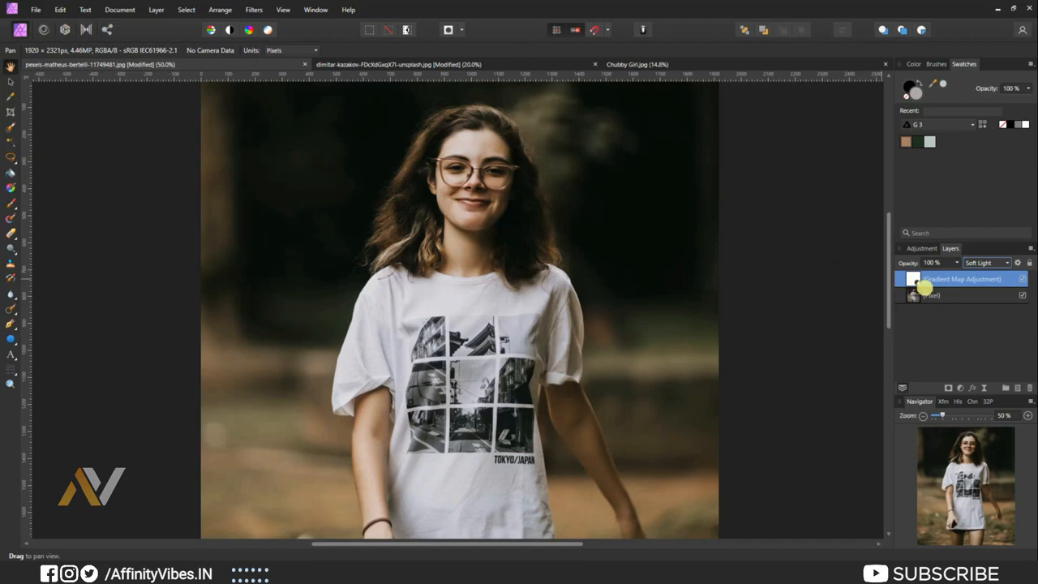
{"action": "double_click", "coordinate": [960, 279]}
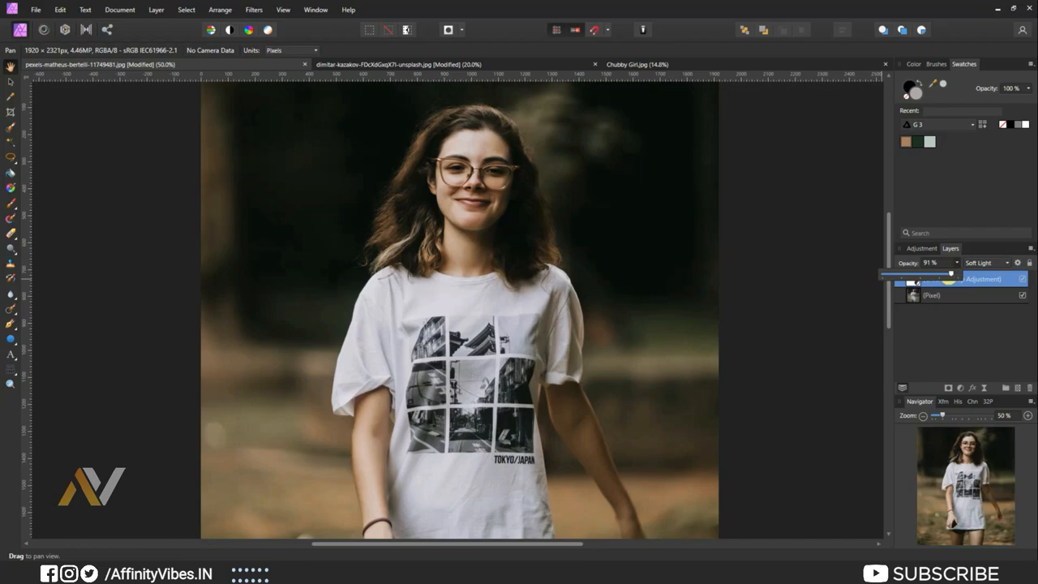
{"action": "left_click_drag", "start_coordinate": [944, 274], "coordinate": [954, 274]}
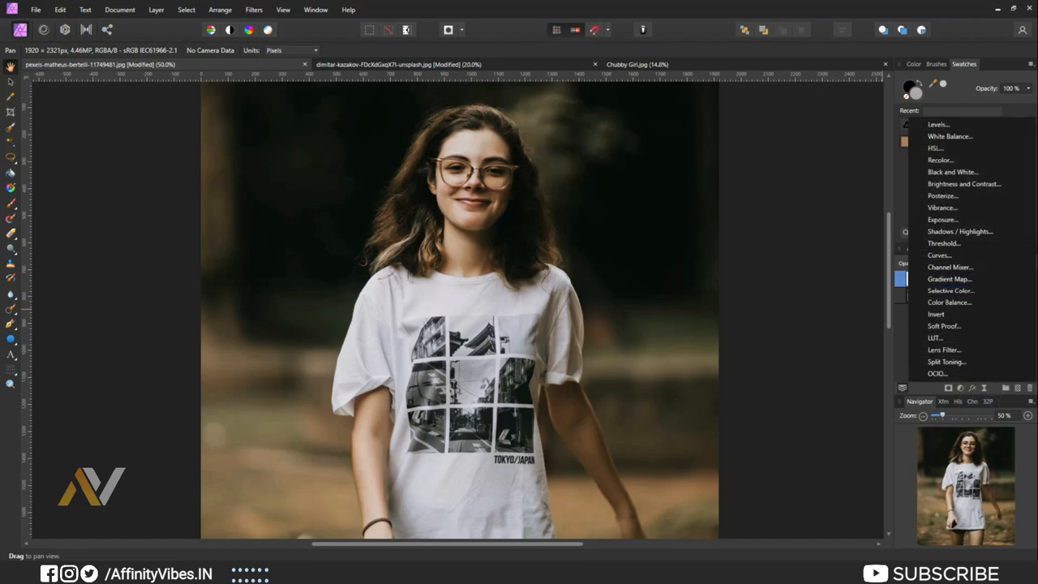
Add a Curves adjustment with black point moved in, a lowered midpoint and tightened white point.
{"action": "left_click", "coordinate": [939, 254]}
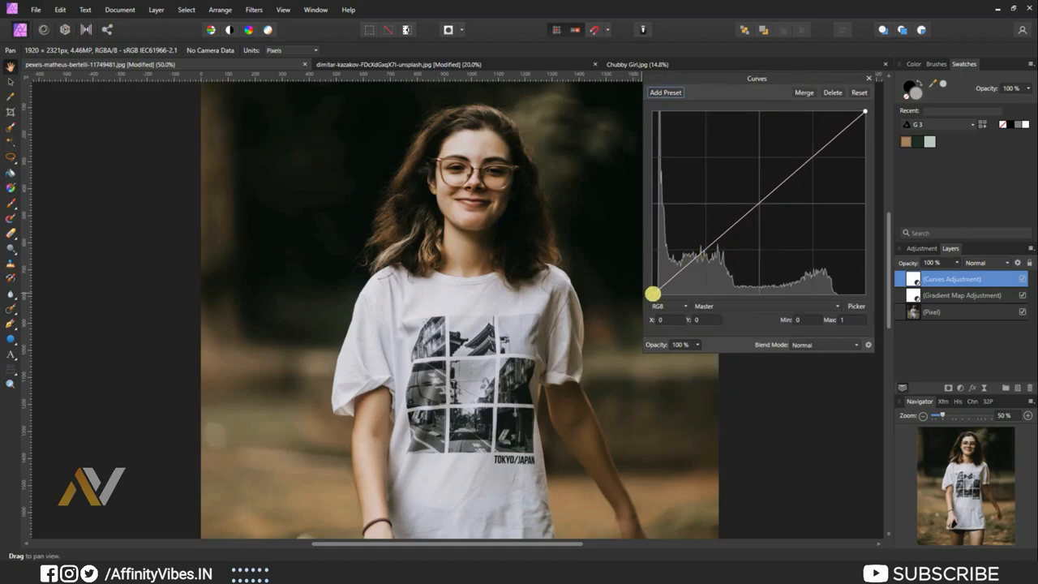
{"action": "left_click_drag", "start_coordinate": [652, 294], "coordinate": [652, 289]}
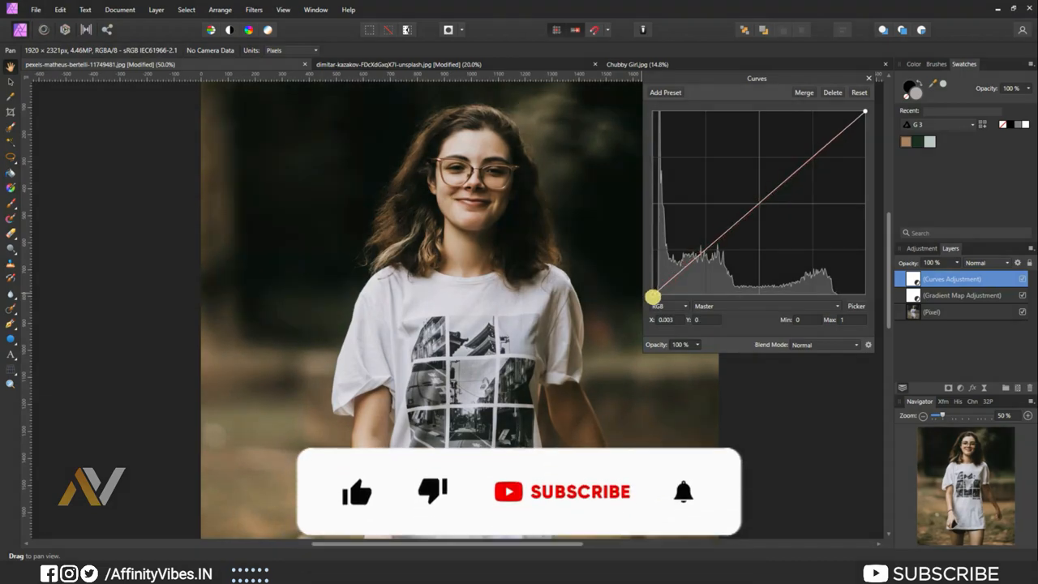
{"action": "left_click_drag", "start_coordinate": [652, 295], "coordinate": [662, 302]}
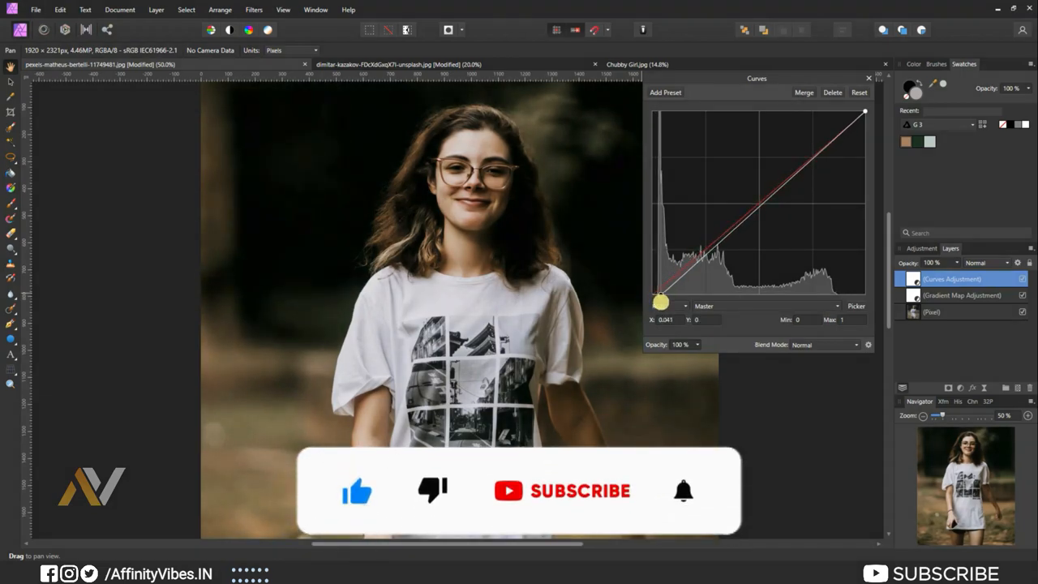
{"action": "left_click_drag", "start_coordinate": [662, 300], "coordinate": [761, 204]}
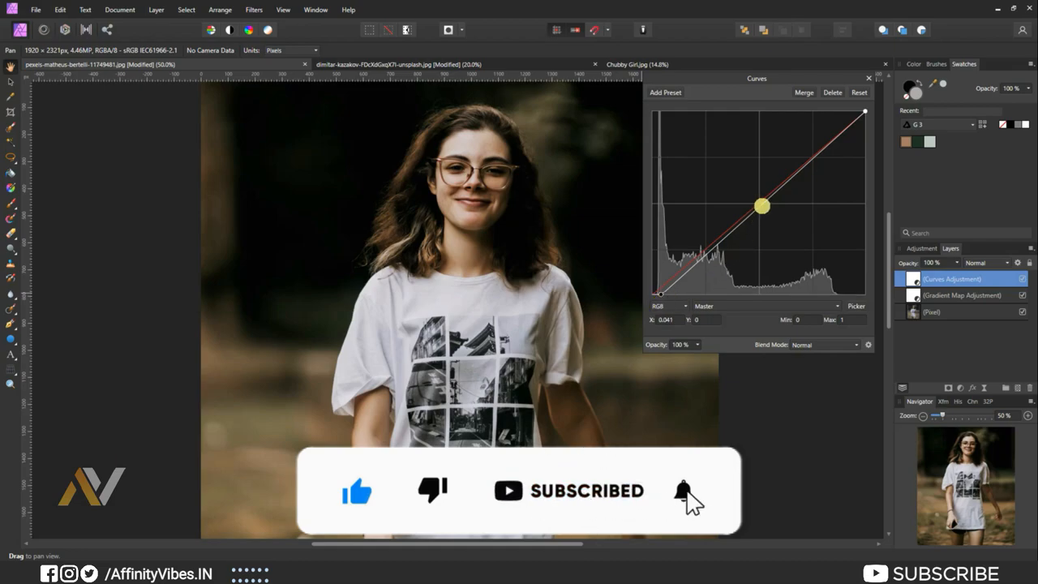
{"action": "left_click_drag", "start_coordinate": [762, 208], "coordinate": [761, 202]}
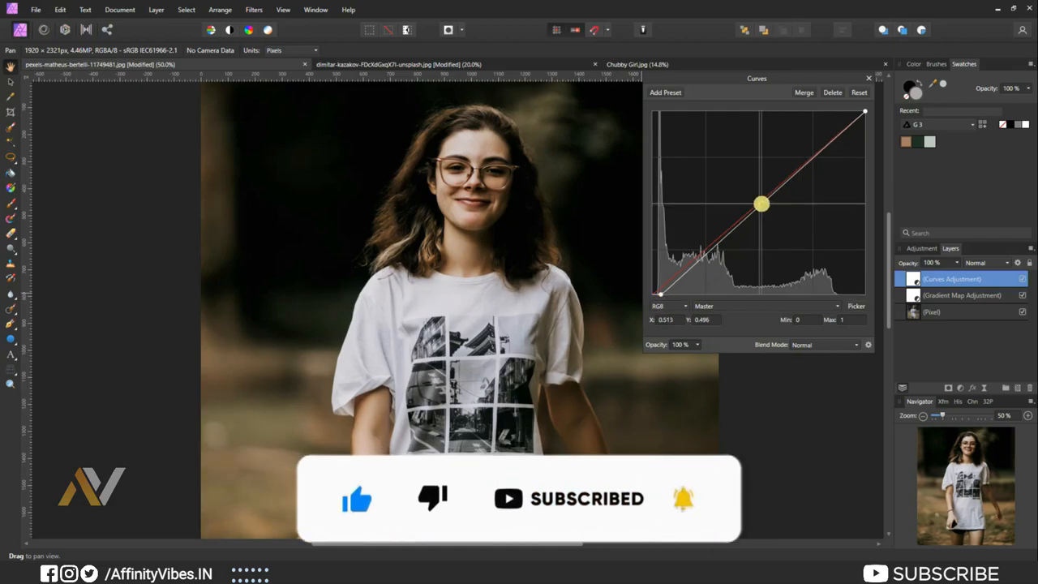
{"action": "left_click_drag", "start_coordinate": [761, 204], "coordinate": [759, 202]}
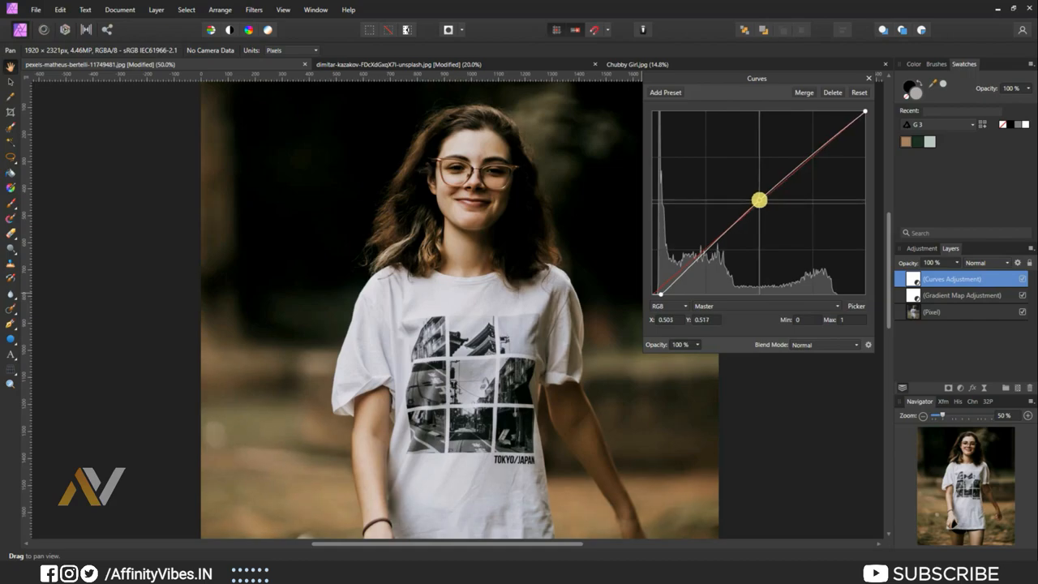
{"action": "left_click_drag", "start_coordinate": [758, 201], "coordinate": [756, 198]}
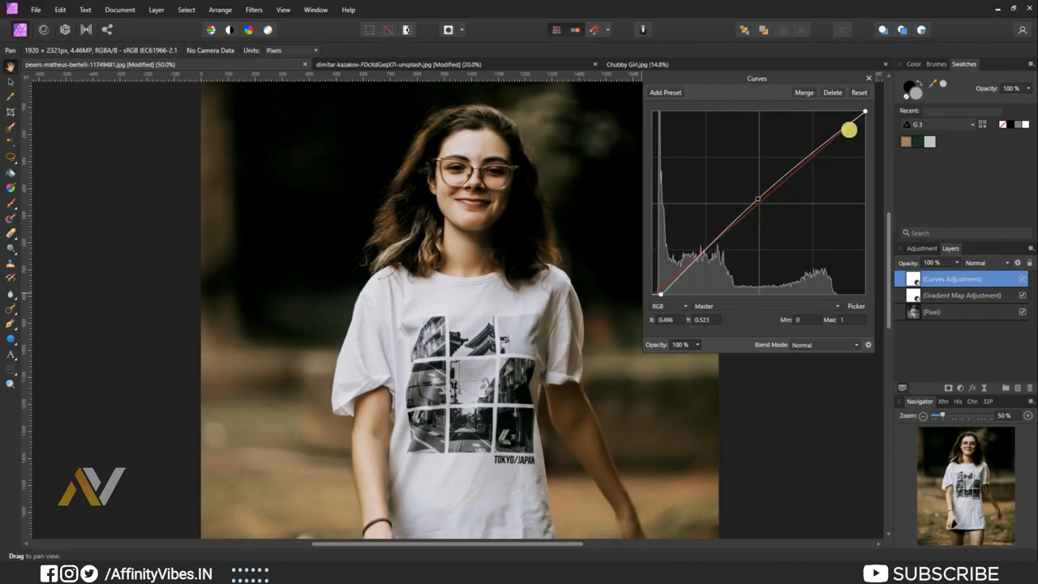
{"action": "left_click", "coordinate": [869, 77]}
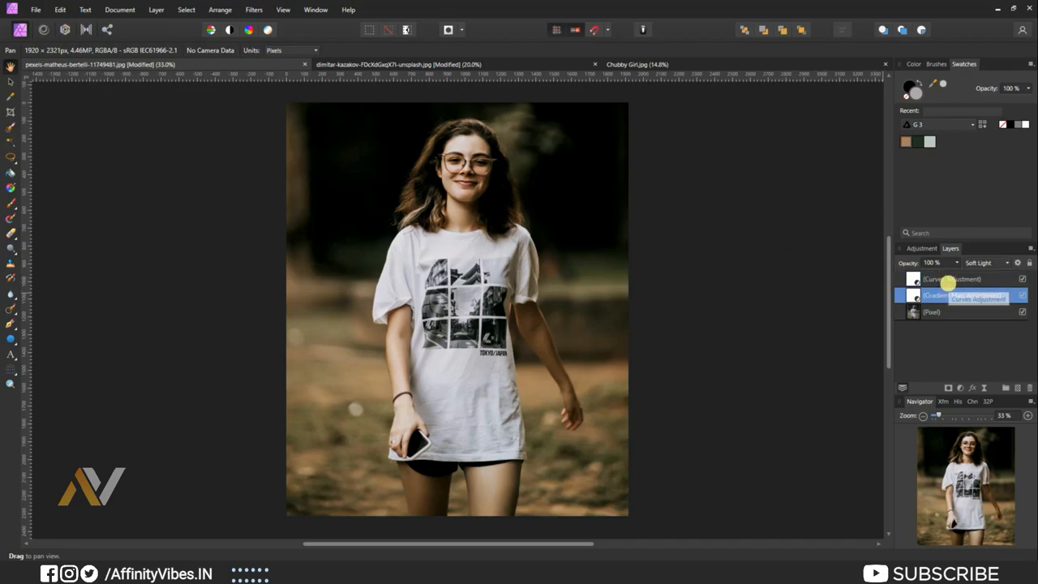
With the Curves layer selected, start Export LUT from the File menu.
{"action": "left_click", "coordinate": [954, 279]}
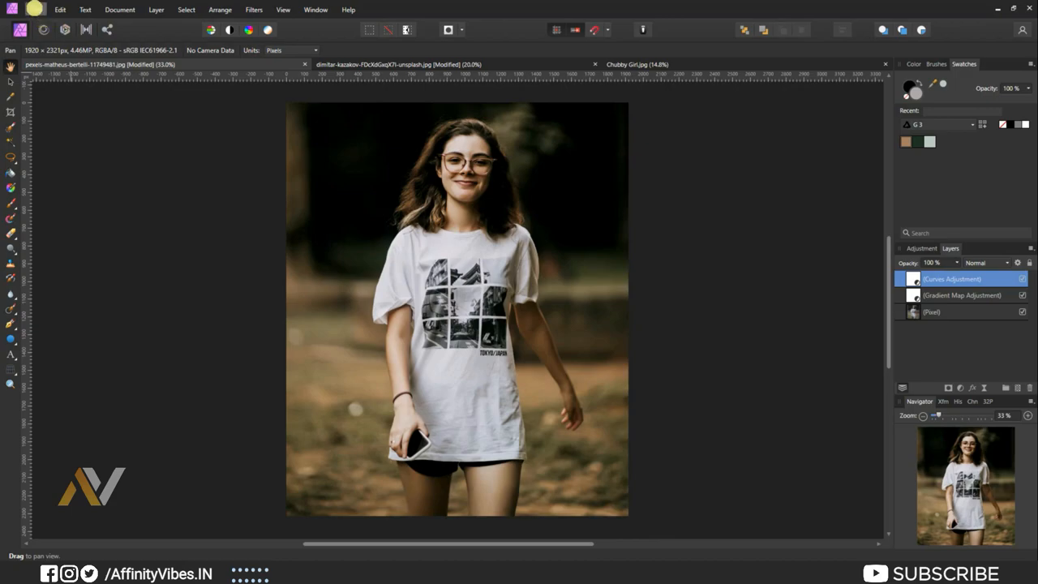
{"action": "left_click", "coordinate": [36, 10]}
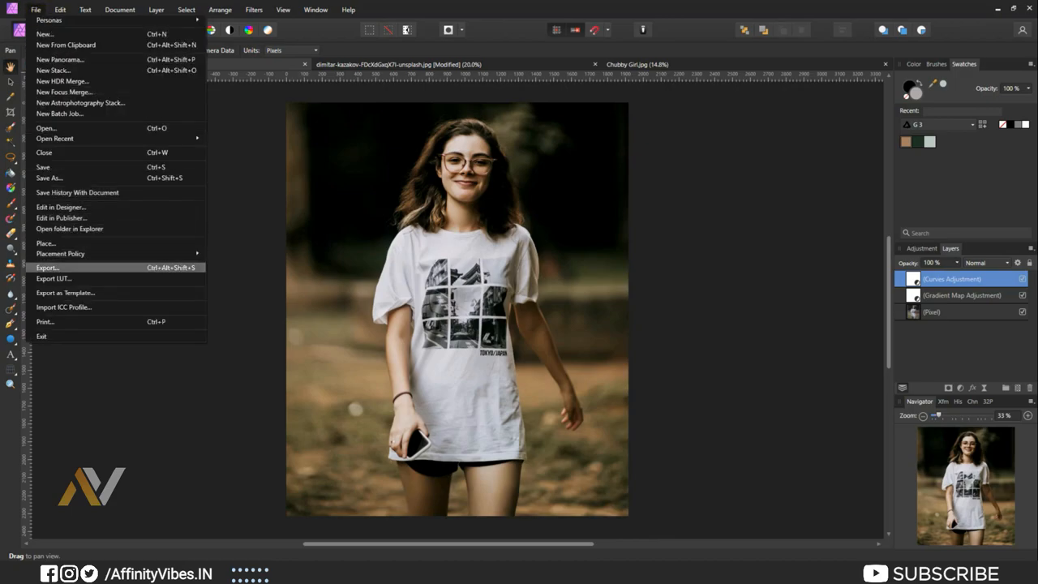
{"action": "left_click", "coordinate": [52, 279]}
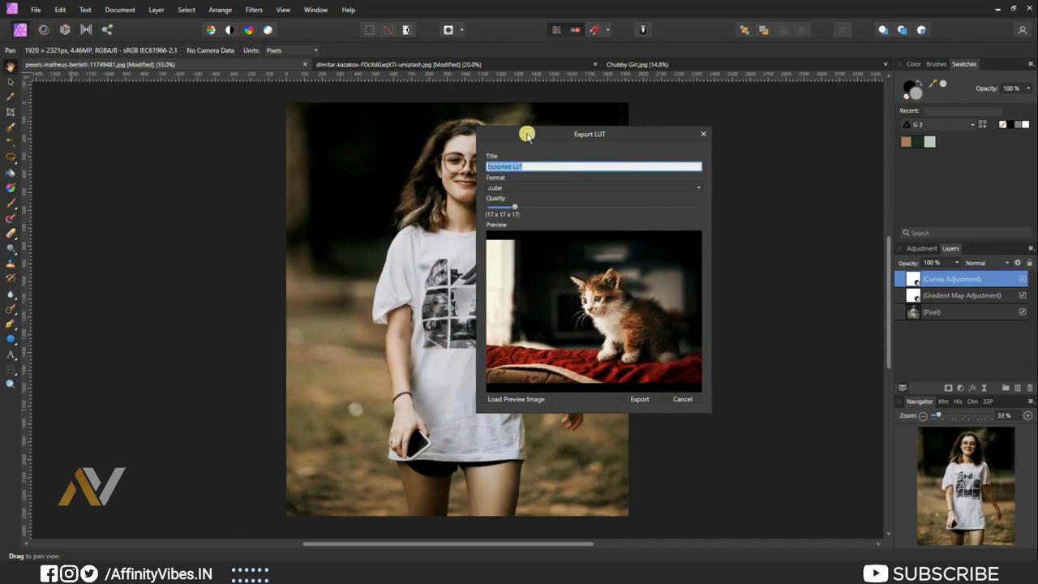
Export the grade as a .cube LUT titled My color into the STOCKS folder.
{"action": "left_click_drag", "start_coordinate": [527, 133], "coordinate": [577, 149]}
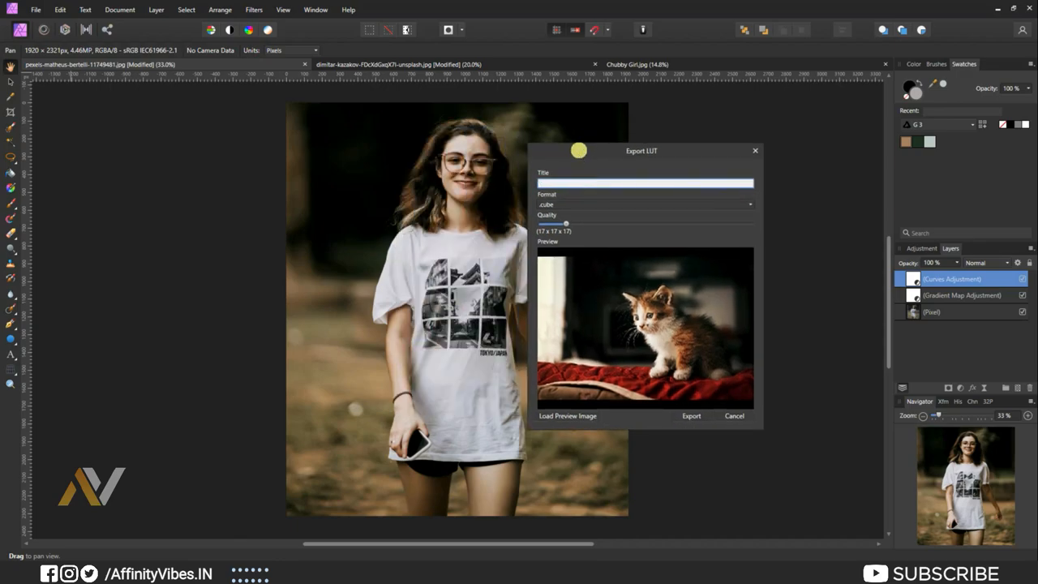
{"action": "type", "text": "My color"}
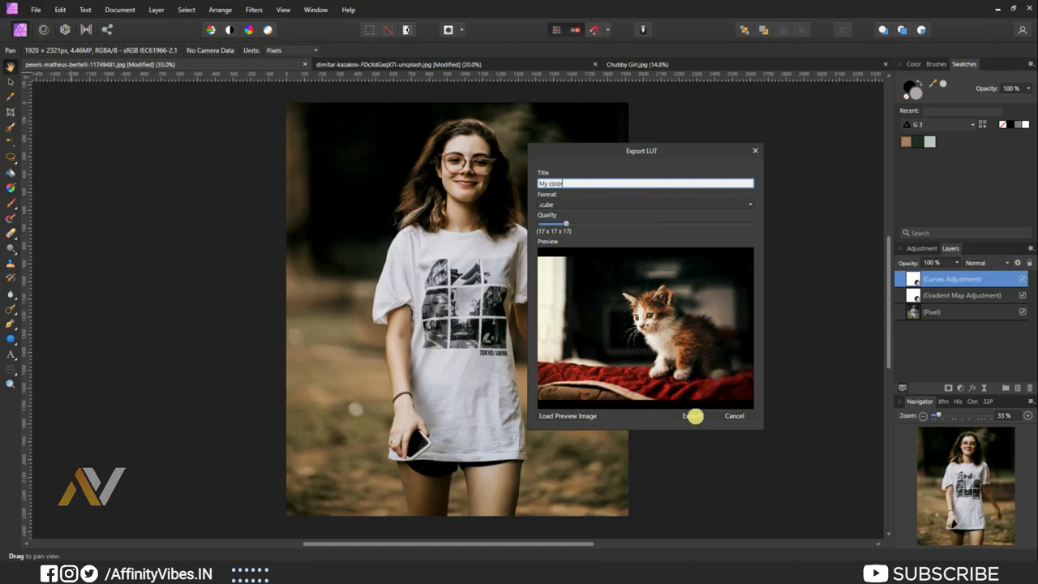
{"action": "left_click", "coordinate": [690, 416]}
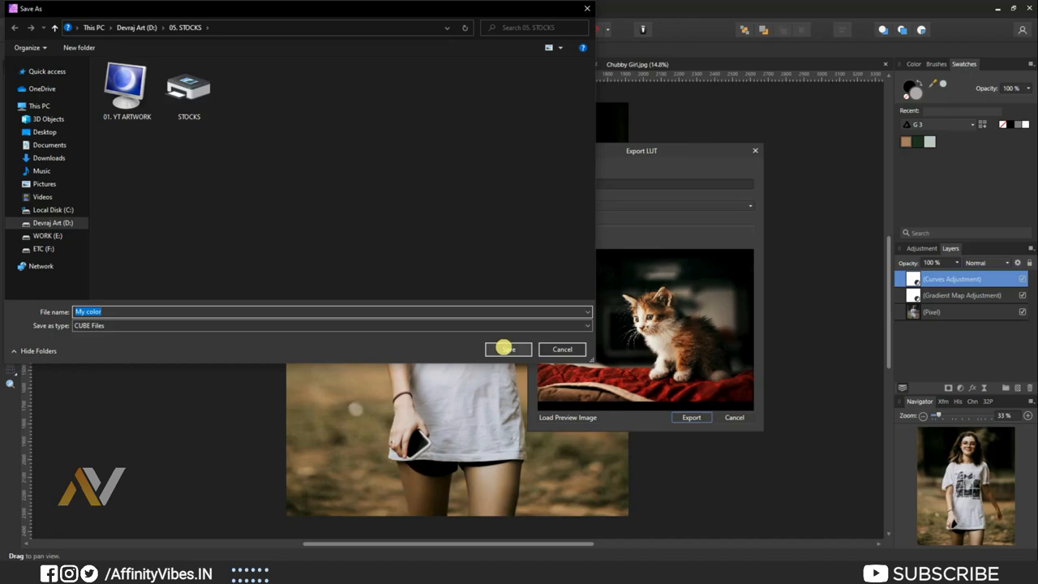
{"action": "left_click", "coordinate": [503, 349]}
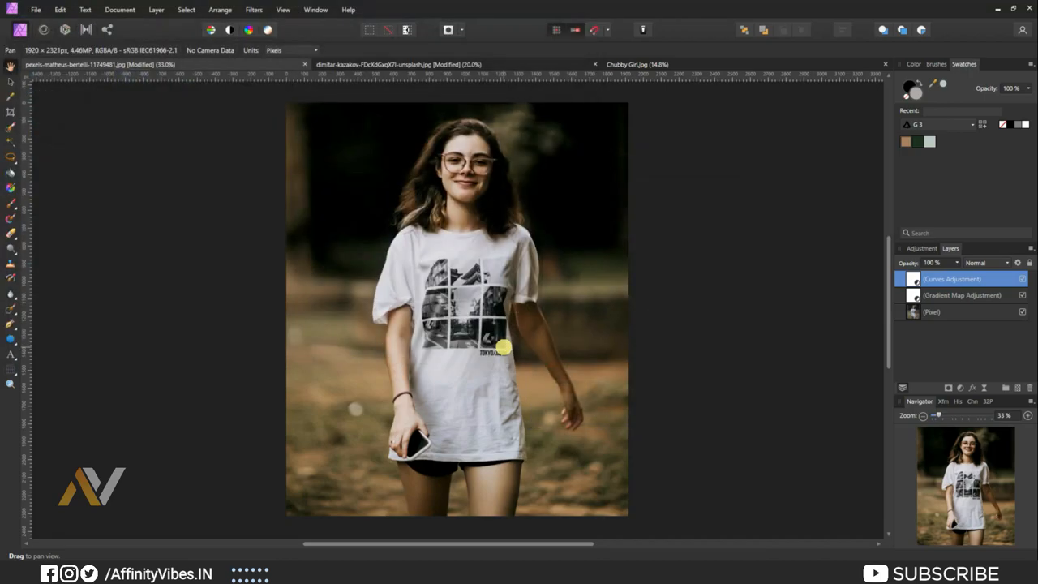
{"action": "mouse_move", "coordinate": [446, 64]}
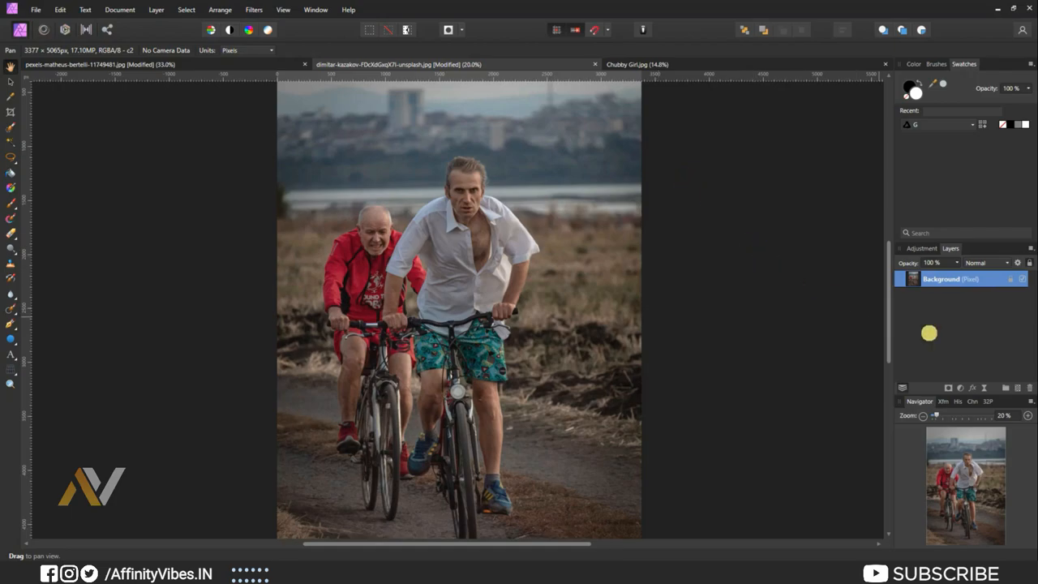
Import My color.cube as a LUT preset category and apply it to the cycling photo.
{"action": "left_click", "coordinate": [921, 248]}
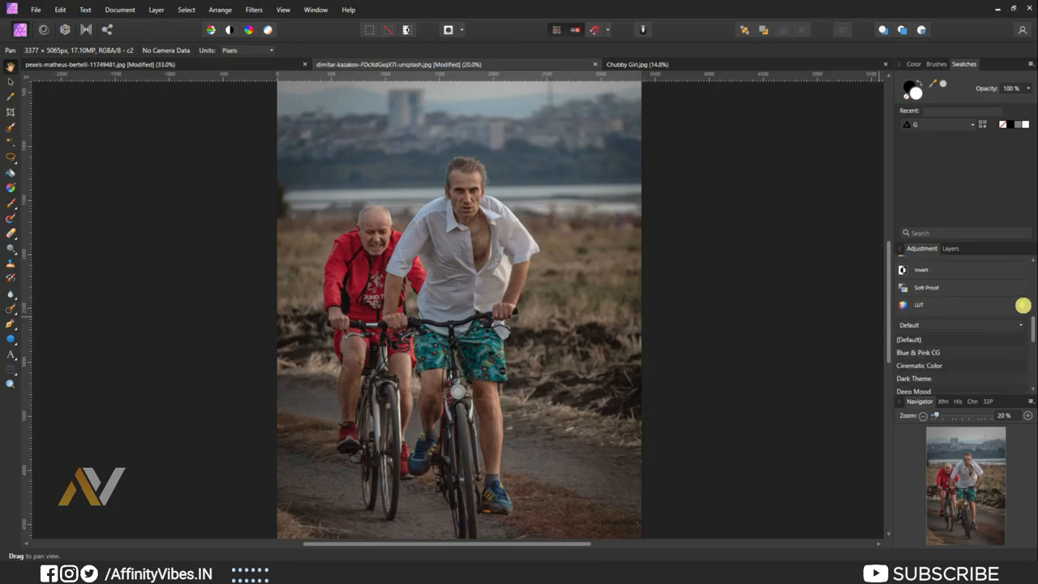
{"action": "left_click", "coordinate": [1022, 305]}
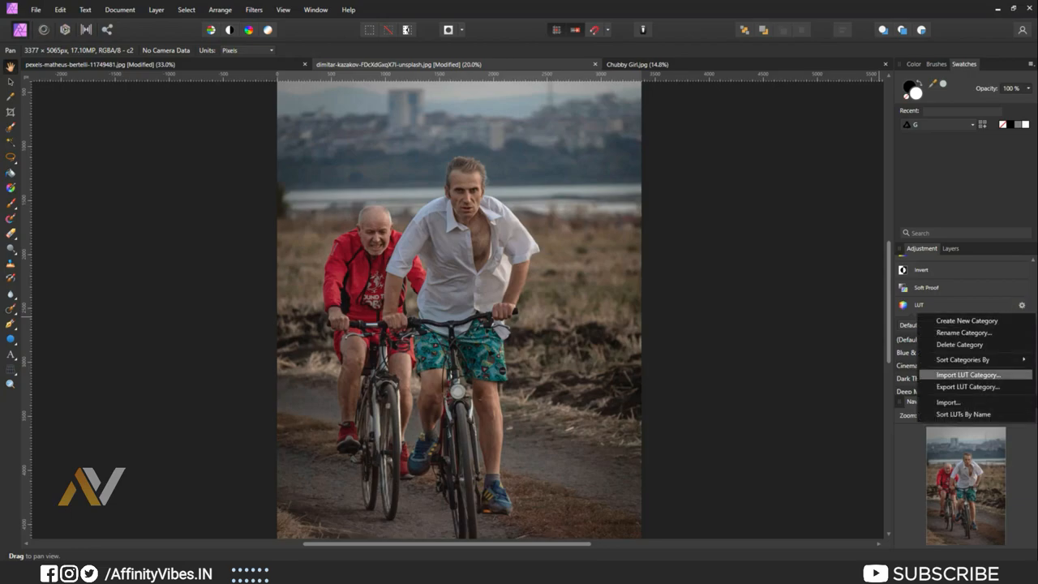
{"action": "left_click", "coordinate": [947, 402]}
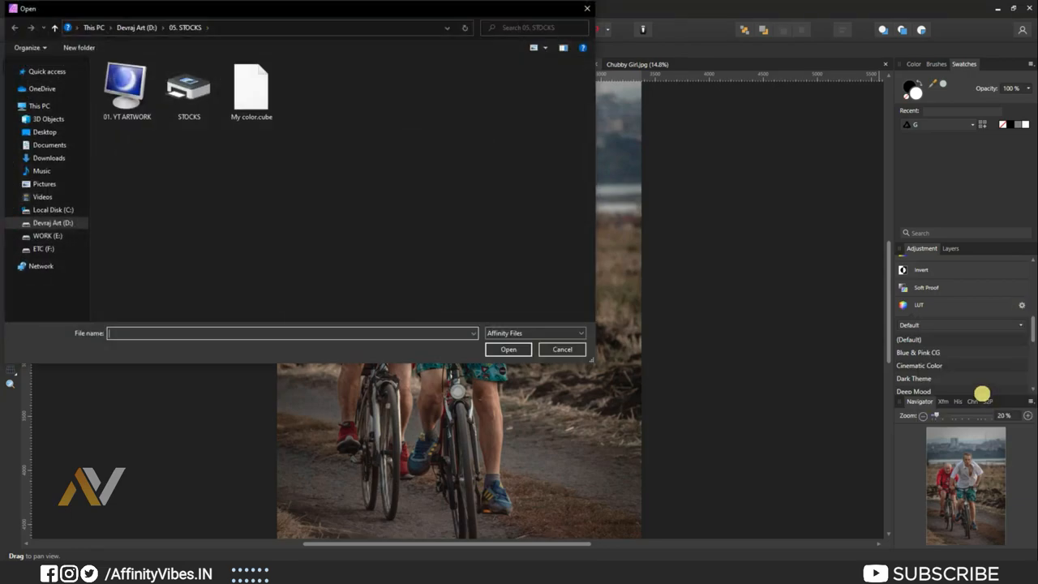
{"action": "left_click", "coordinate": [251, 85]}
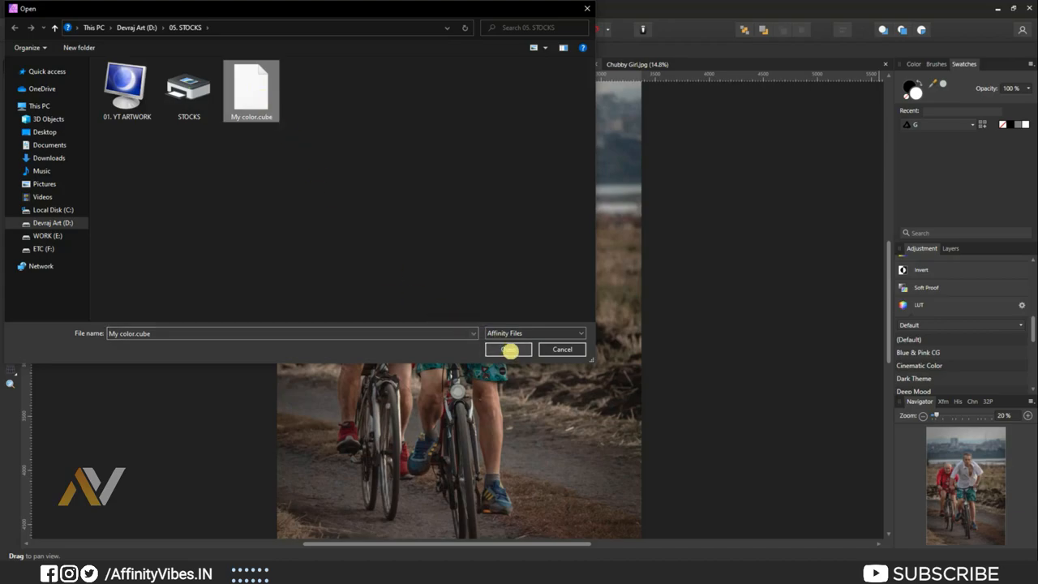
{"action": "left_click", "coordinate": [508, 348]}
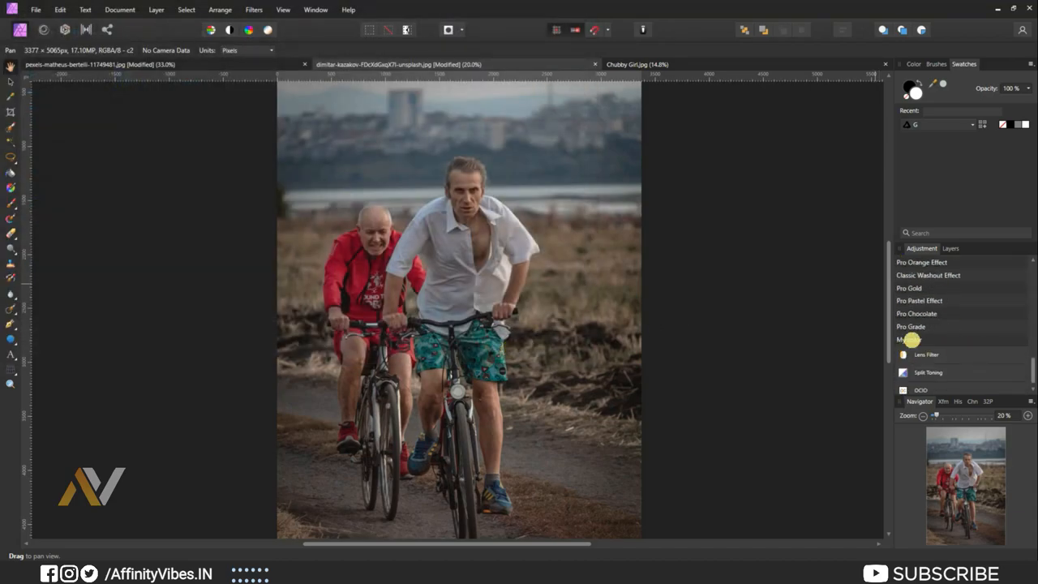
{"action": "left_click", "coordinate": [908, 339]}
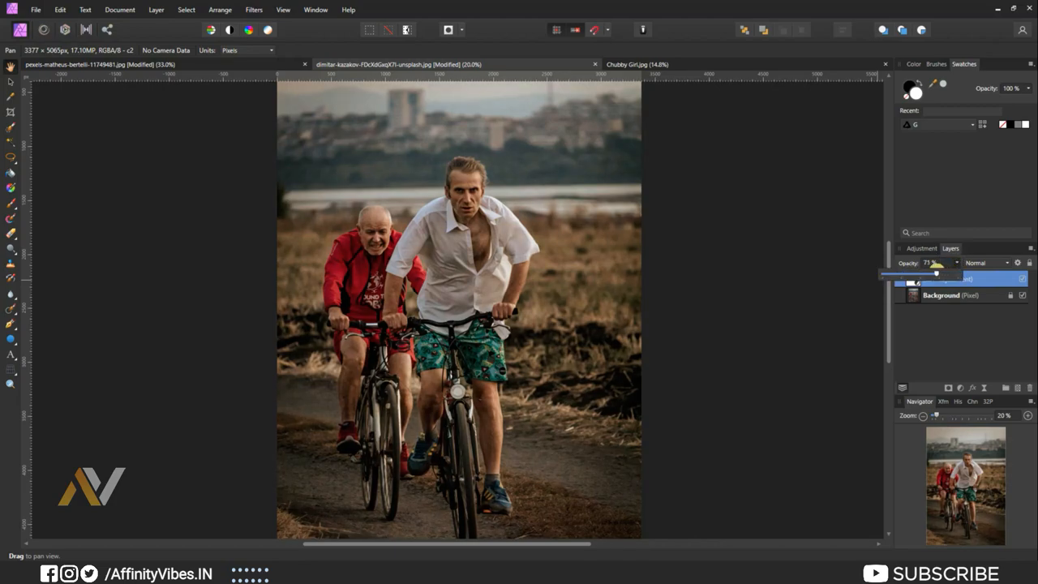
Test the LUT layer's opacity, leave it full, then switch to the Chubby Girl.jpg document.
{"action": "left_click_drag", "start_coordinate": [938, 273], "coordinate": [960, 272]}
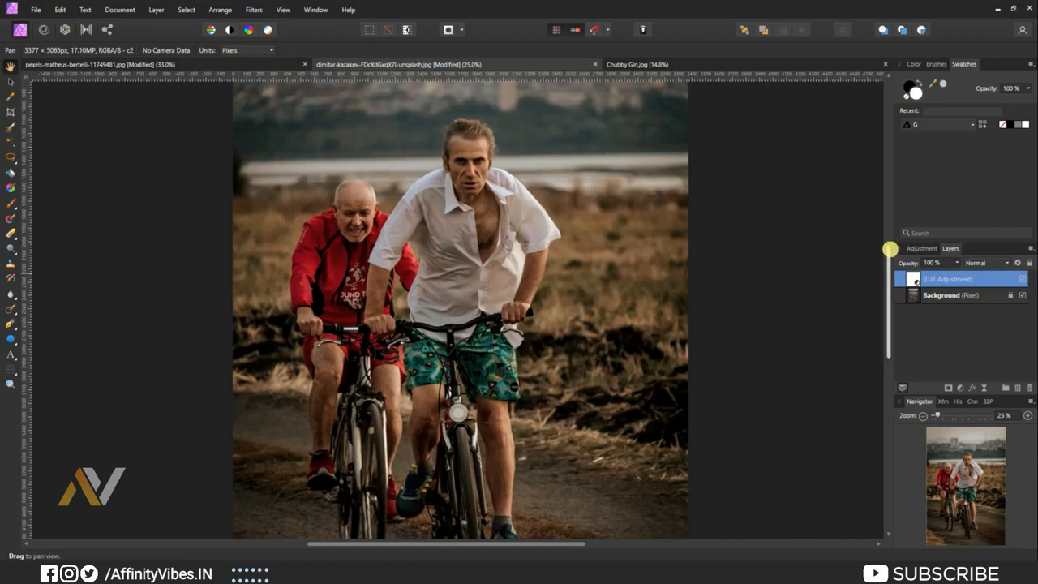
{"action": "mouse_move", "coordinate": [652, 65]}
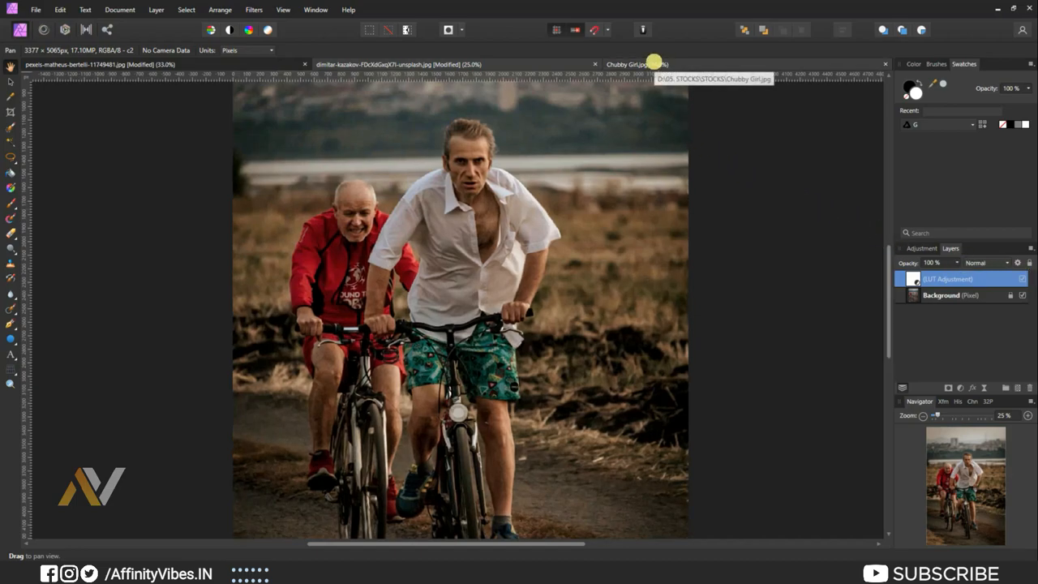
{"action": "left_click", "coordinate": [636, 65]}
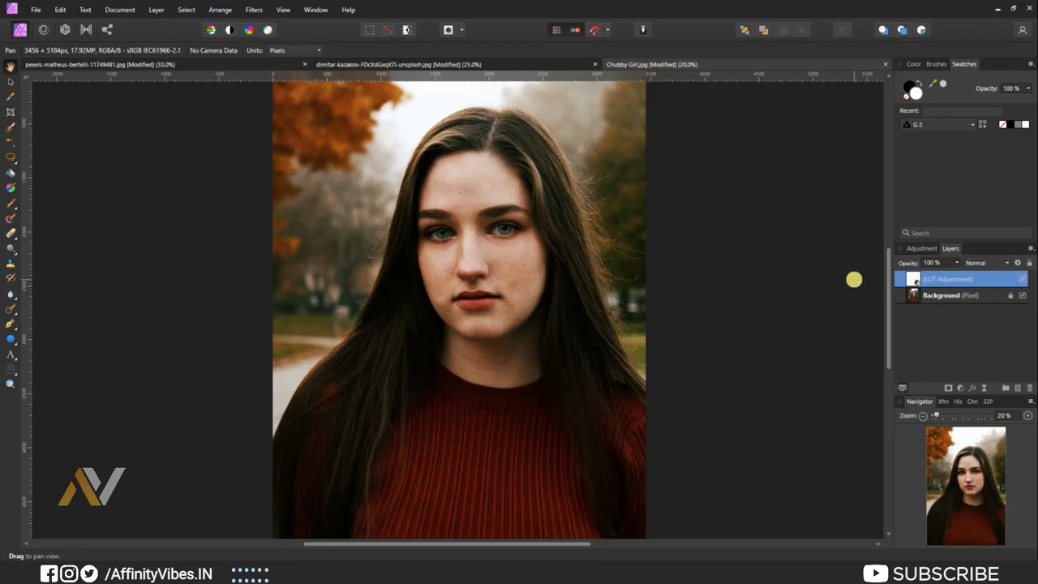
{"action": "mouse_move", "coordinate": [733, 230]}
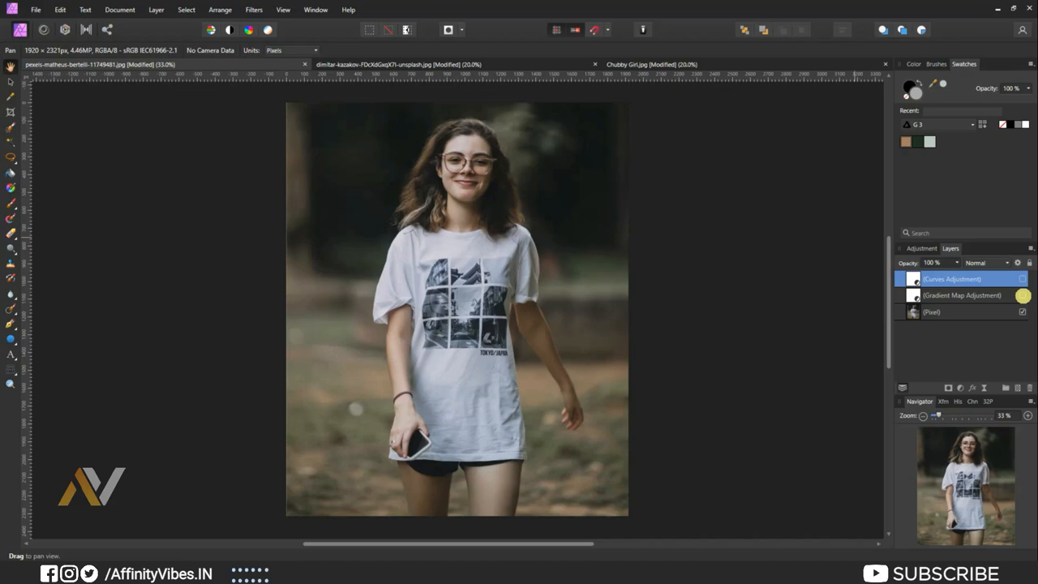
Toggle the Gradient Map layer to compare the graded portrait, then return to the cycling photo.
{"action": "left_click", "coordinate": [1021, 279]}
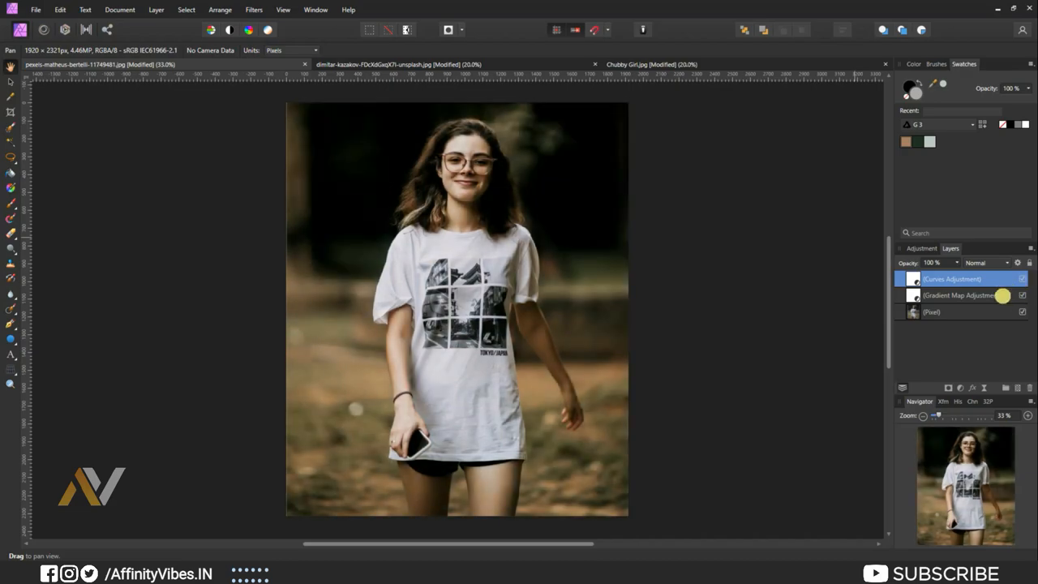
{"action": "left_click", "coordinate": [397, 65]}
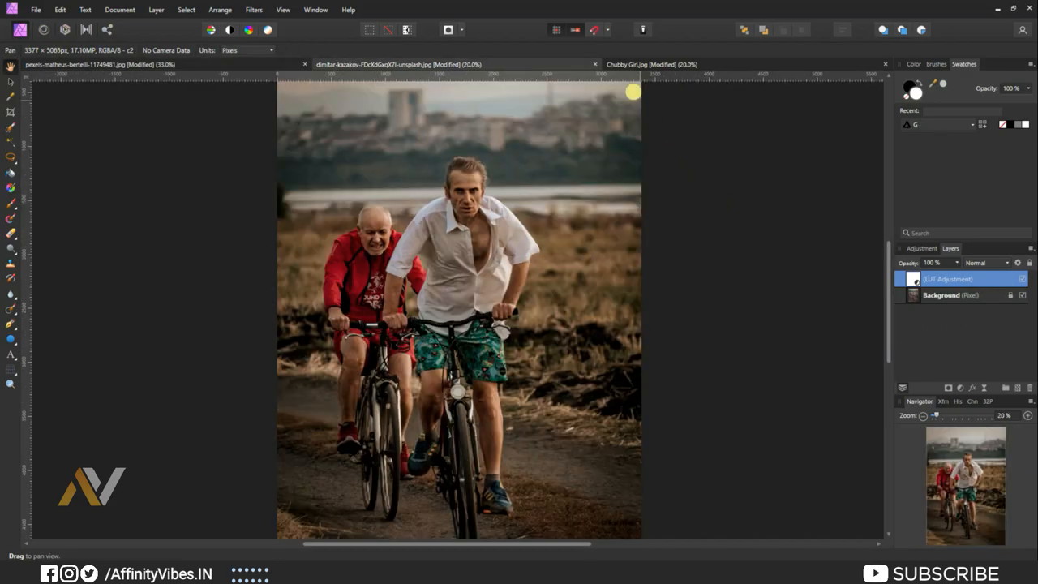